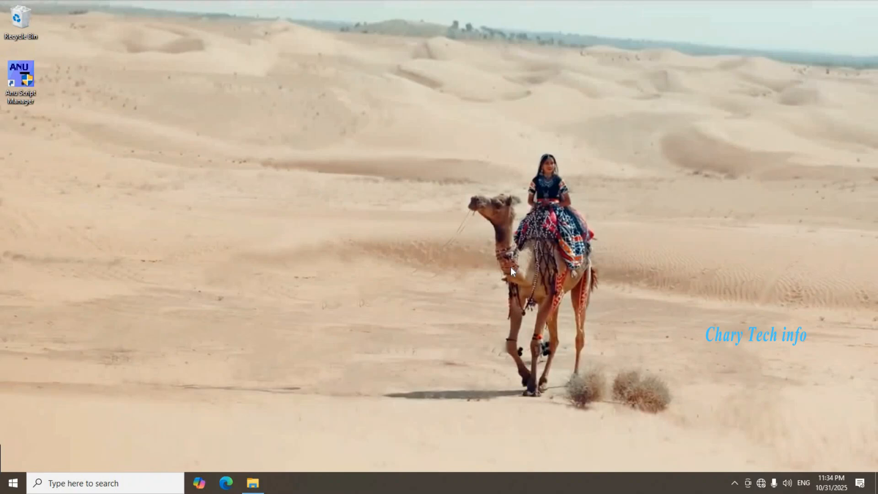
pyautogui.moveTo(515, 282)
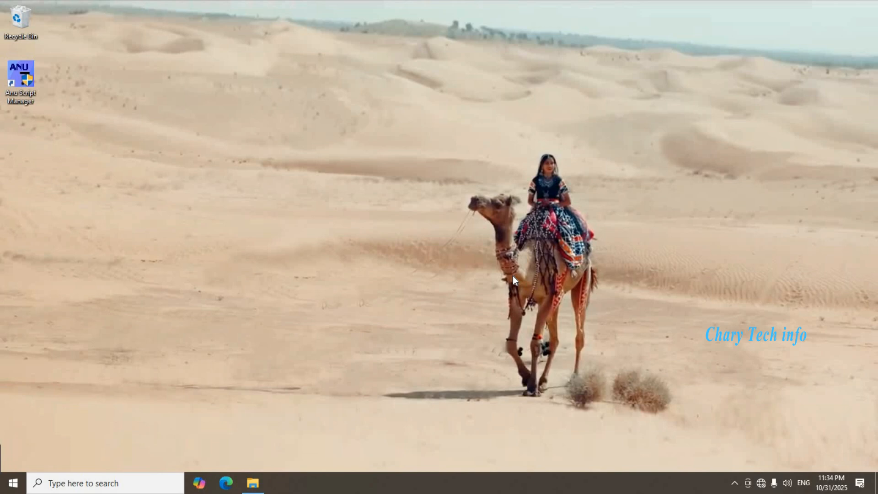
pyautogui.moveTo(535, 274)
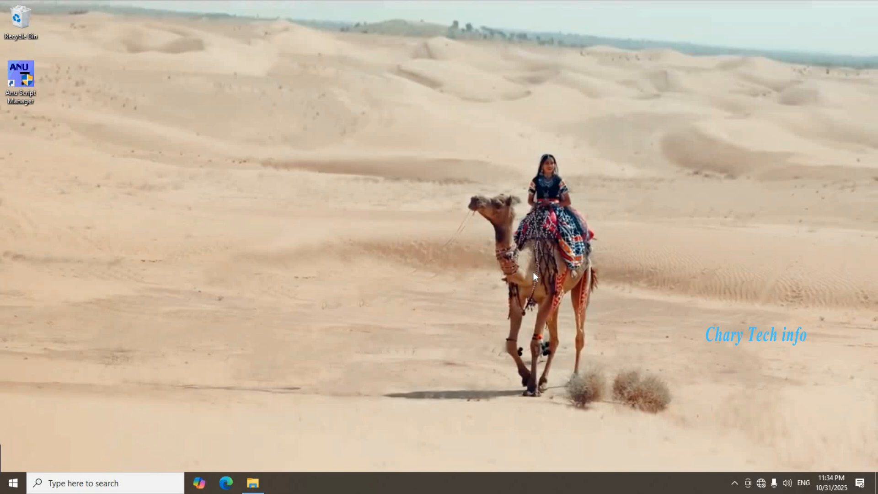
pyautogui.moveTo(287, 394)
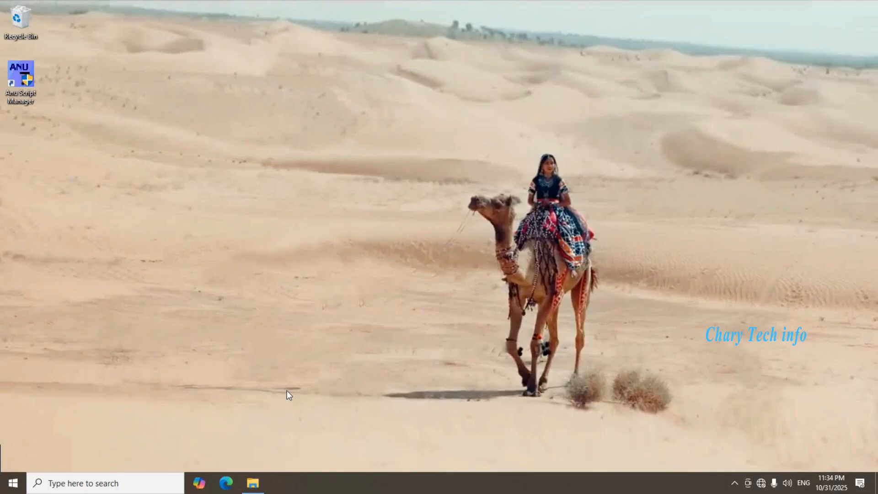
pyautogui.moveTo(253, 483)
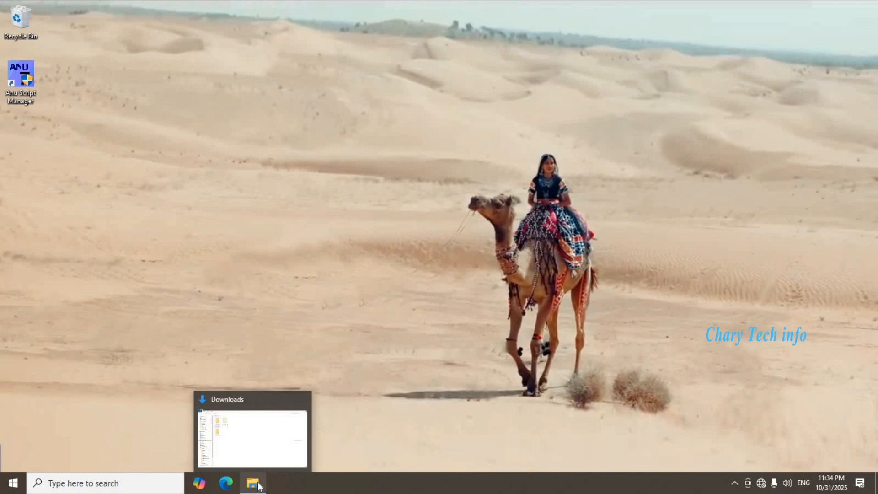
# Open the Photoshop folder in Downloads and select the SETUP application in PS7
pyautogui.click(253, 483)
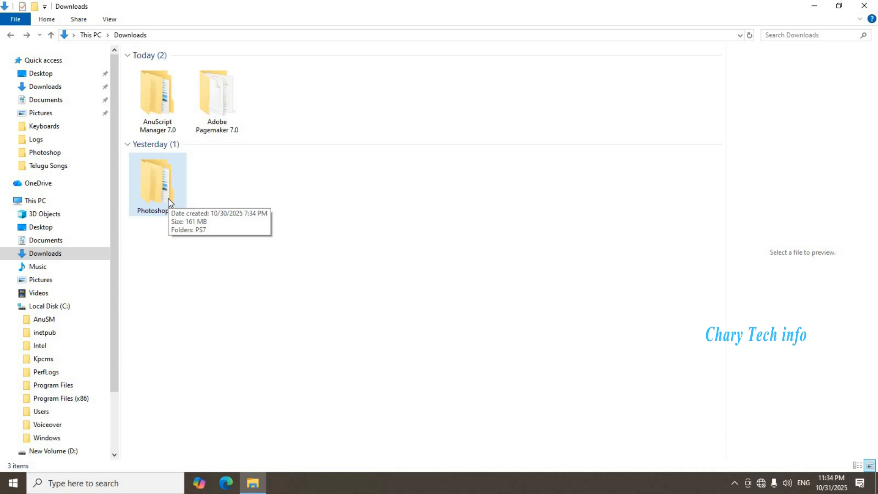
pyautogui.doubleClick(157, 182)
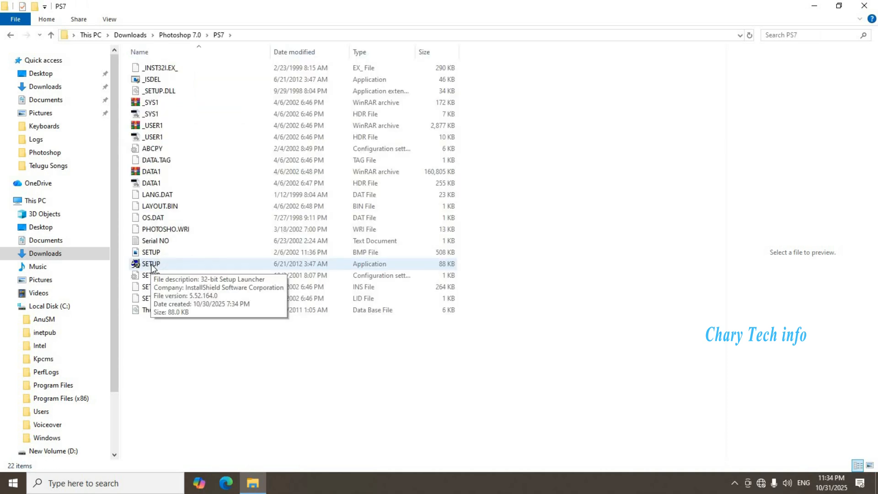
pyautogui.click(151, 264)
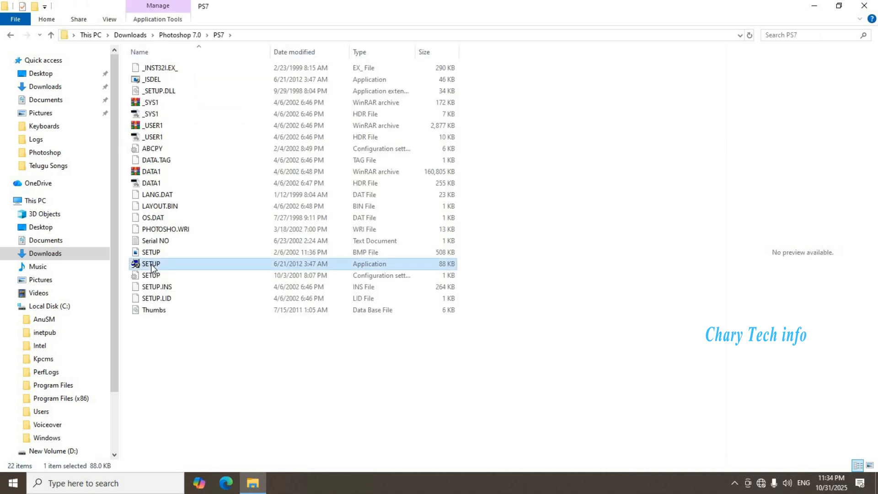
pyautogui.rightClick(150, 264)
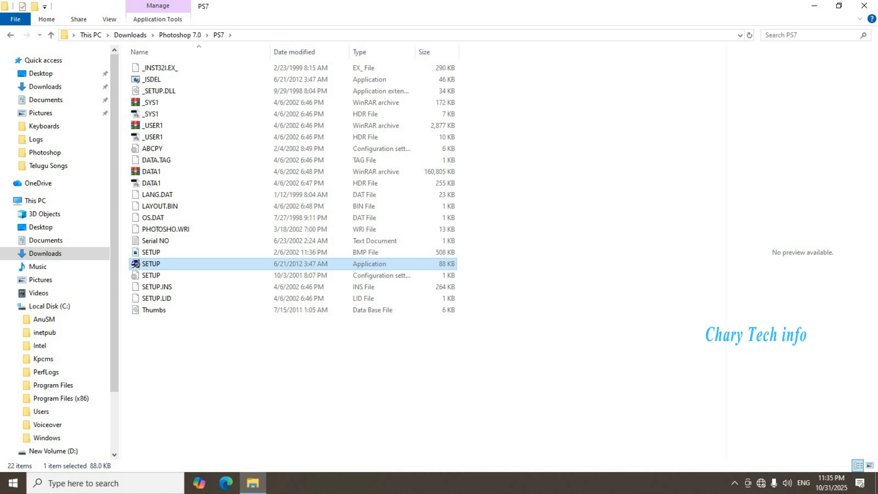
# Launch SETUP.exe, continue past the welcome screen, and dismiss the Adobe-applications notice
pyautogui.doubleClick(150, 263)
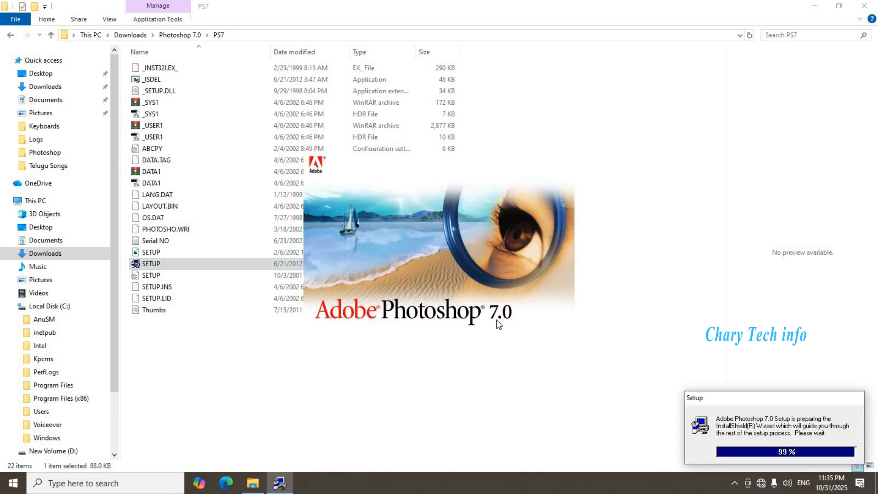
pyautogui.moveTo(775, 440)
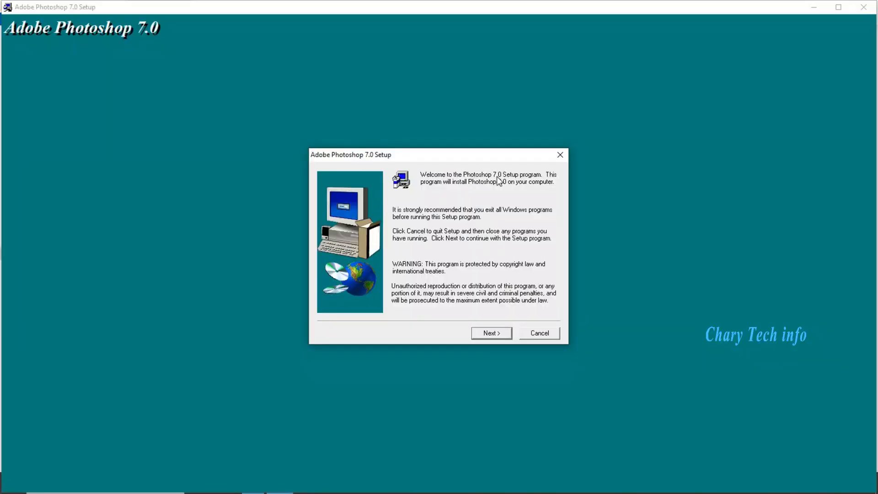
pyautogui.moveTo(531, 183)
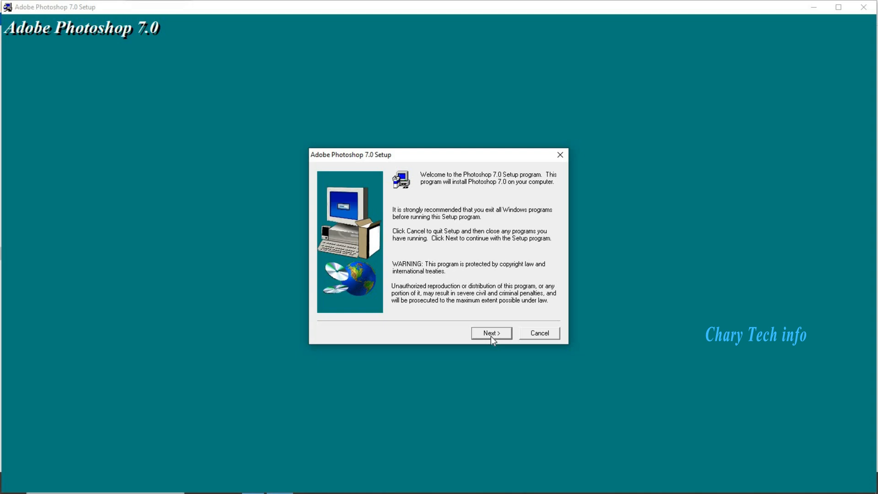
pyautogui.click(491, 334)
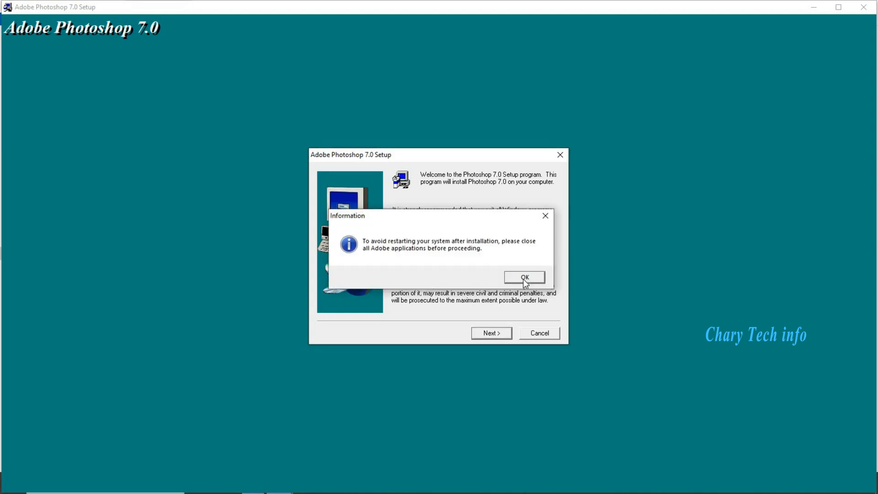
pyautogui.click(524, 277)
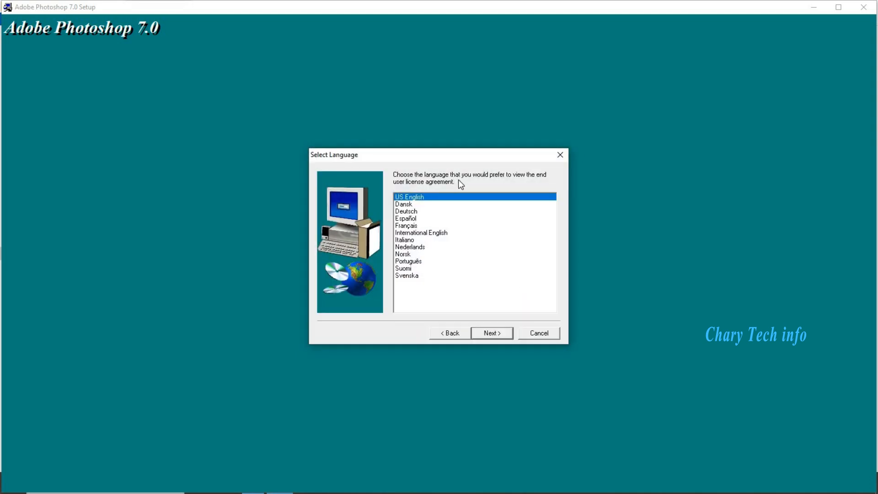
pyautogui.moveTo(501, 180)
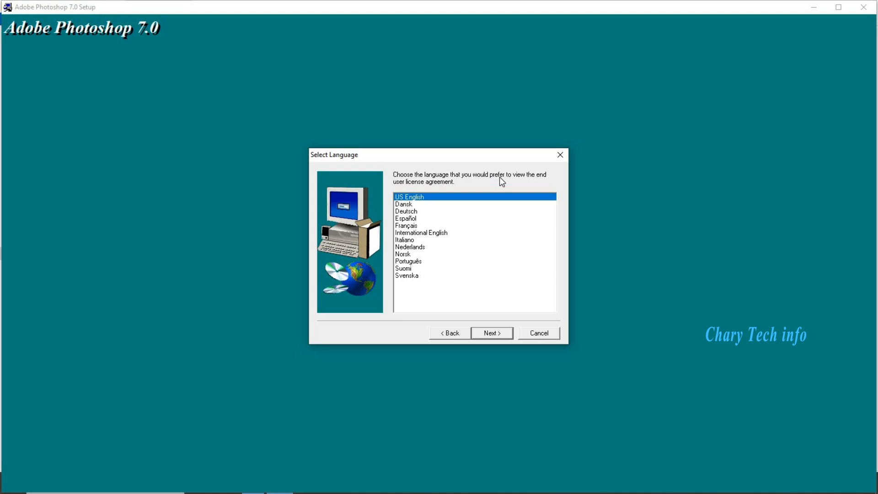
pyautogui.moveTo(407, 206)
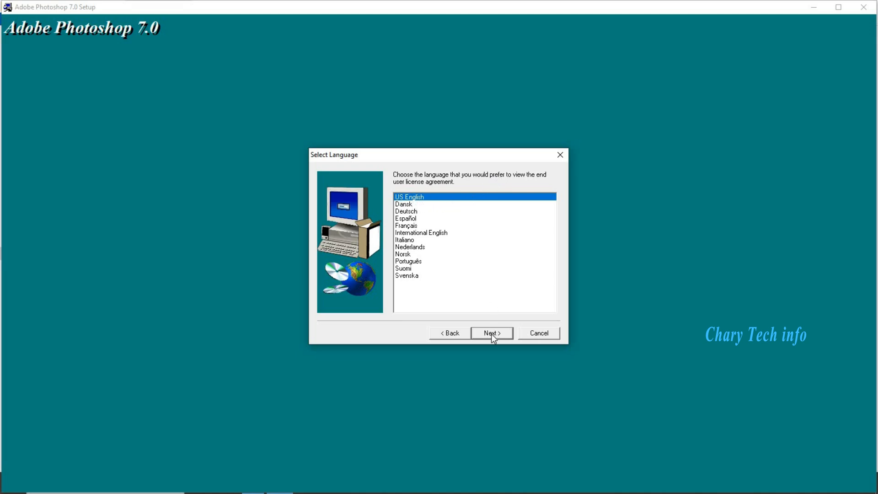
# Continue with US English and accept the Software License Agreement
pyautogui.click(491, 333)
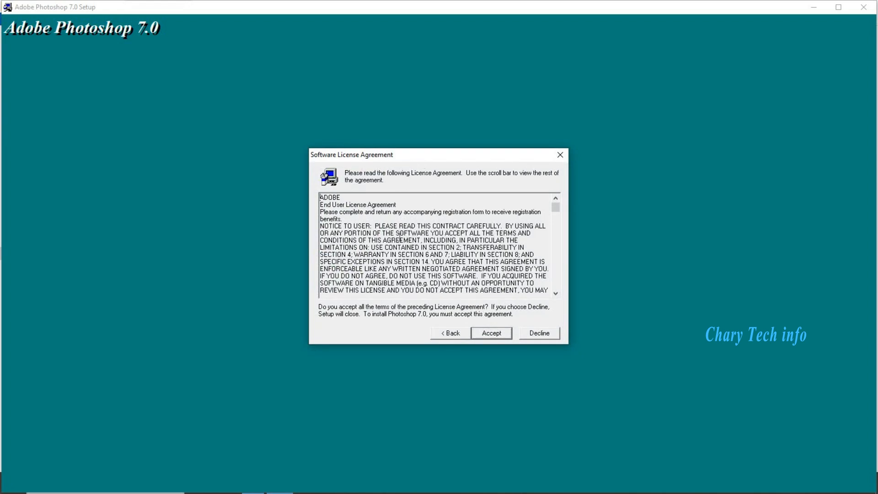
pyautogui.moveTo(424, 242)
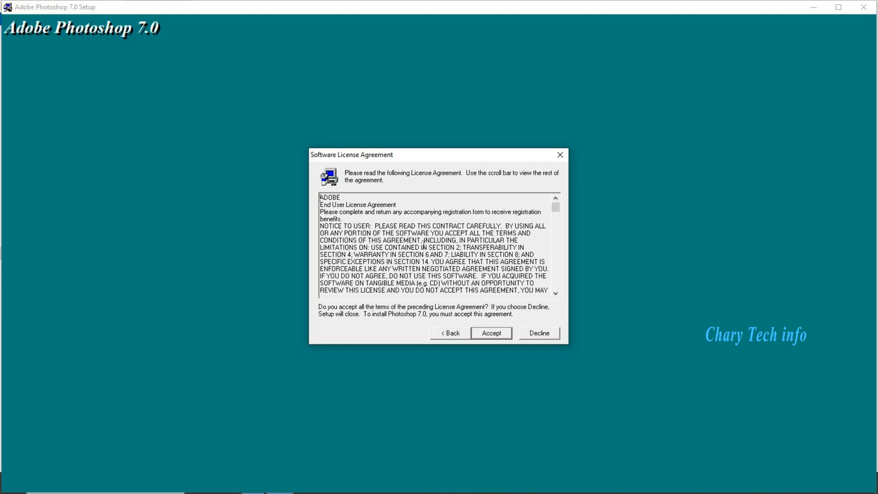
pyautogui.moveTo(491, 337)
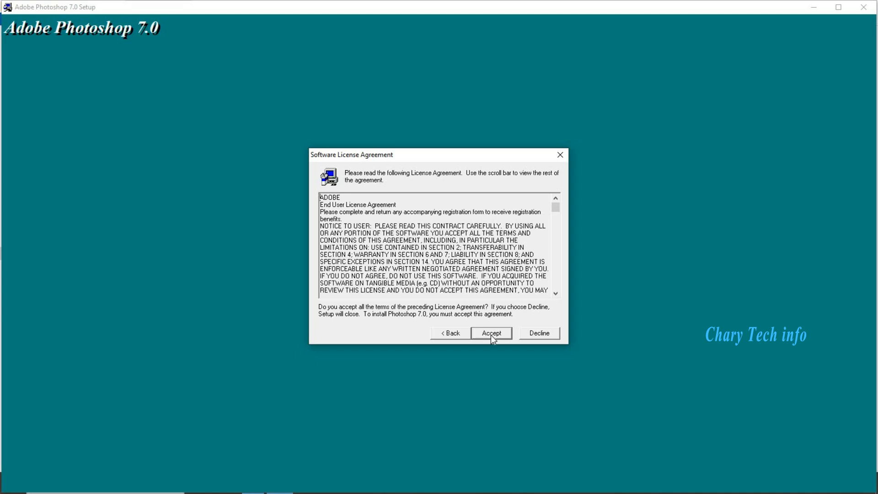
pyautogui.click(491, 332)
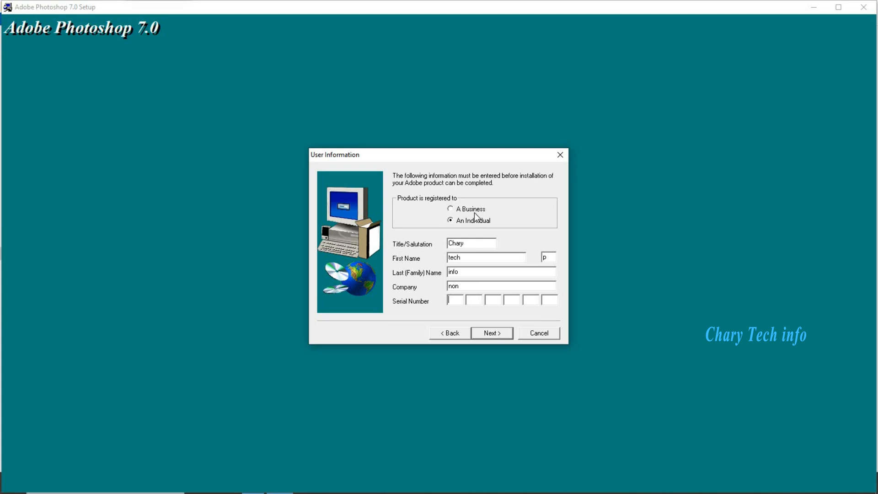
pyautogui.moveTo(482, 217)
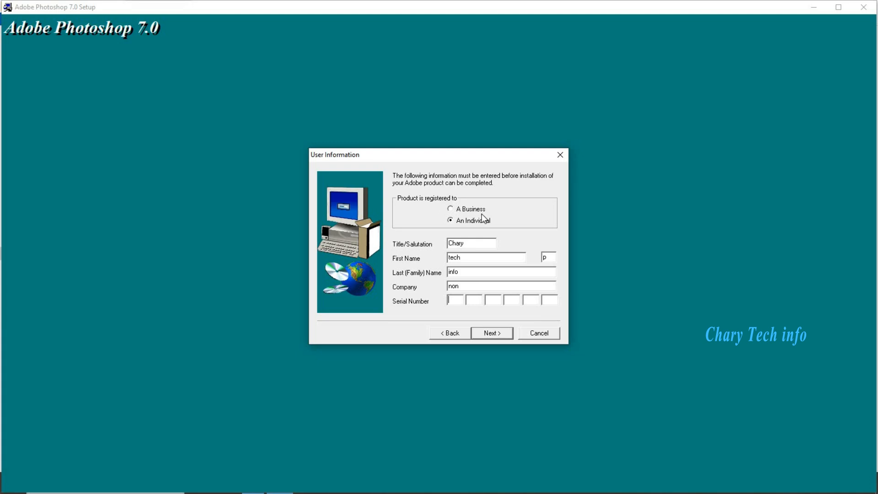
pyautogui.moveTo(483, 230)
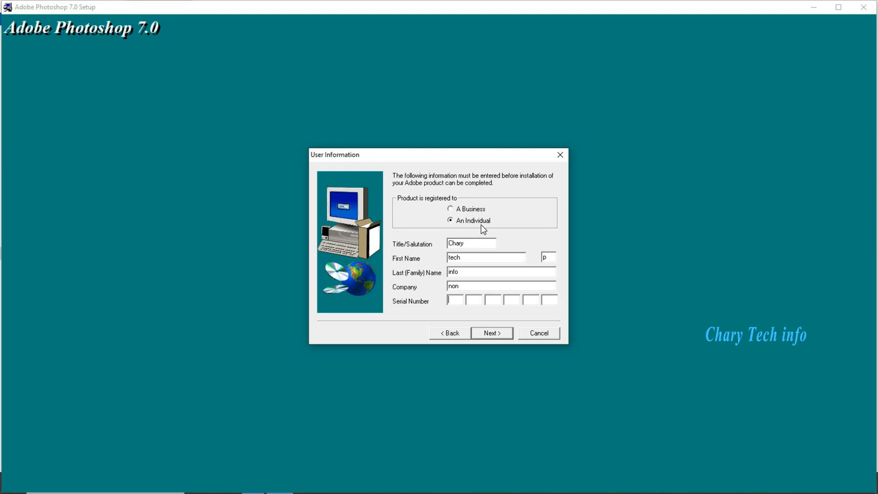
pyautogui.moveTo(462, 216)
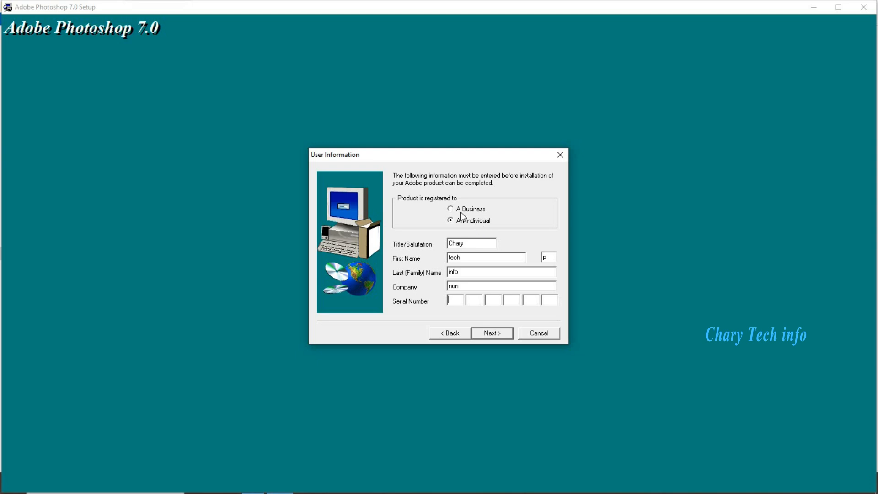
pyautogui.moveTo(458, 215)
pyautogui.write('1')
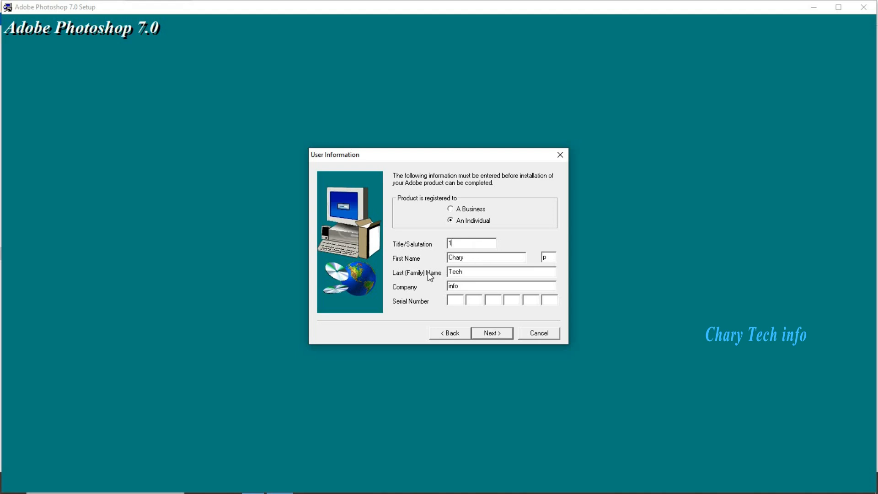
pyautogui.moveTo(419, 293)
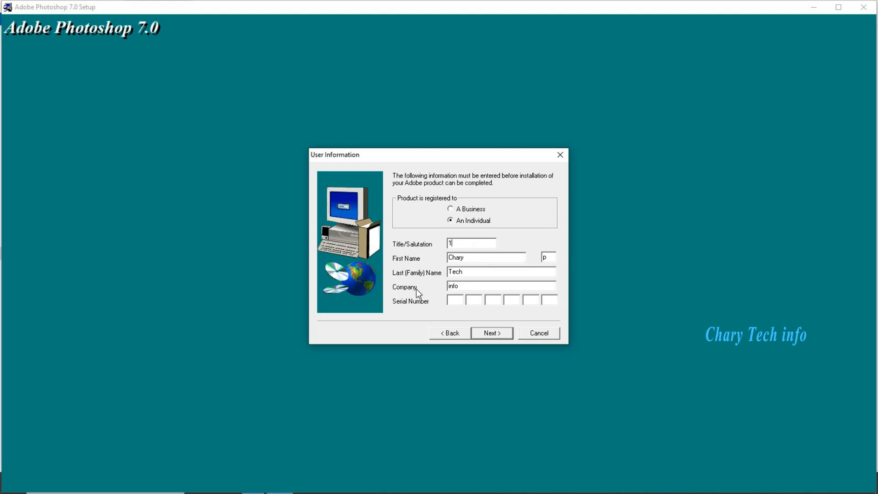
pyautogui.moveTo(401, 312)
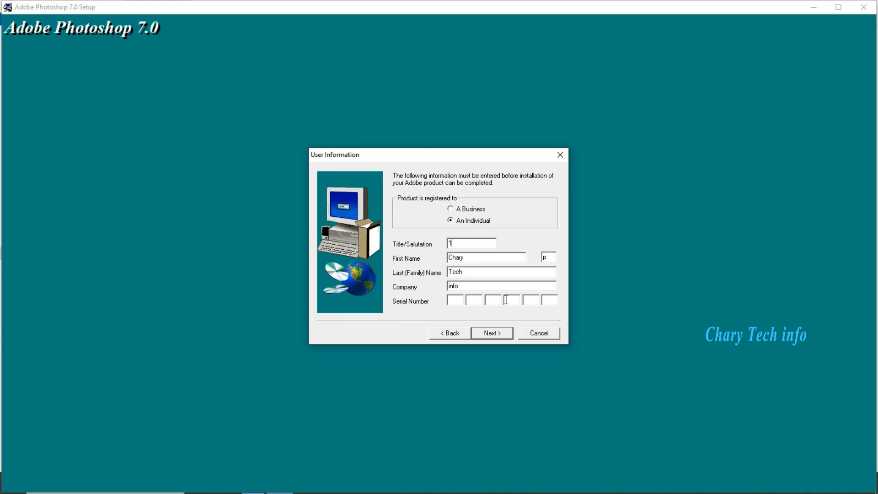
pyautogui.moveTo(486, 301)
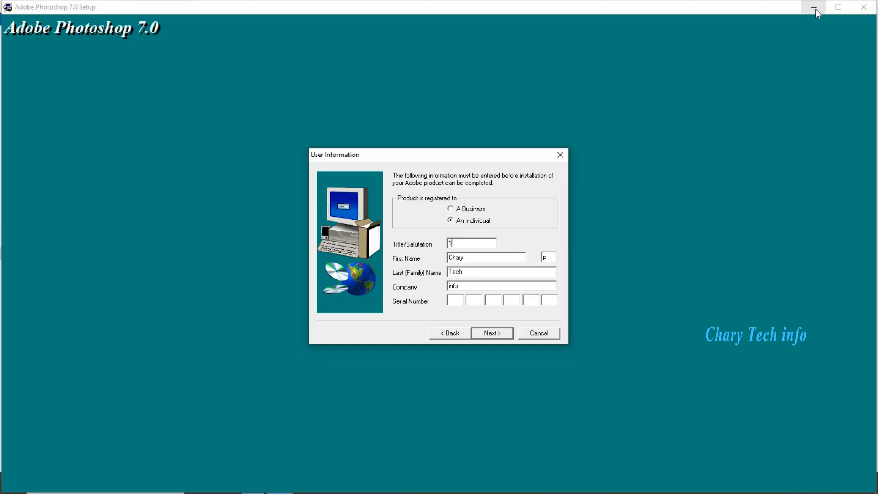
pyautogui.click(815, 7)
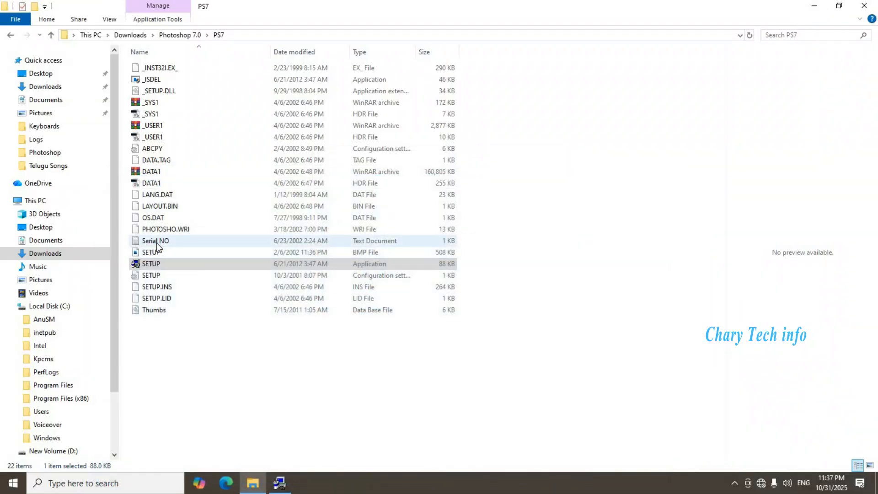
pyautogui.moveTo(155, 241)
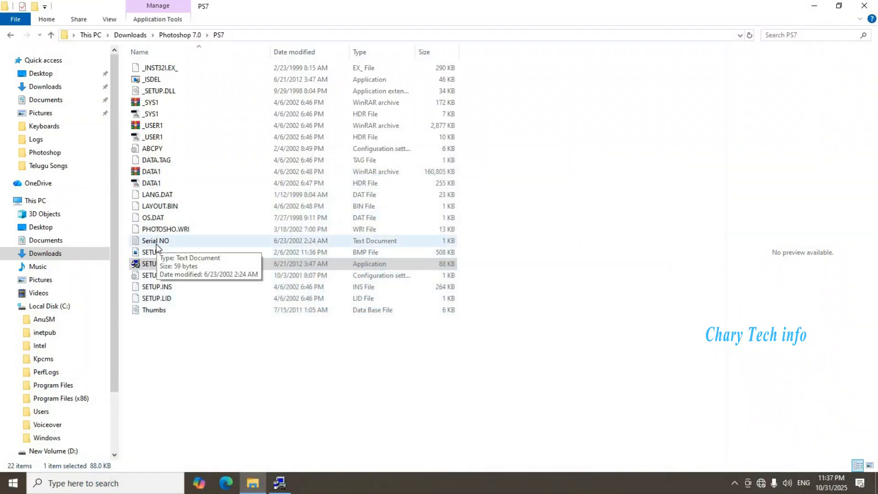
pyautogui.doubleClick(155, 241)
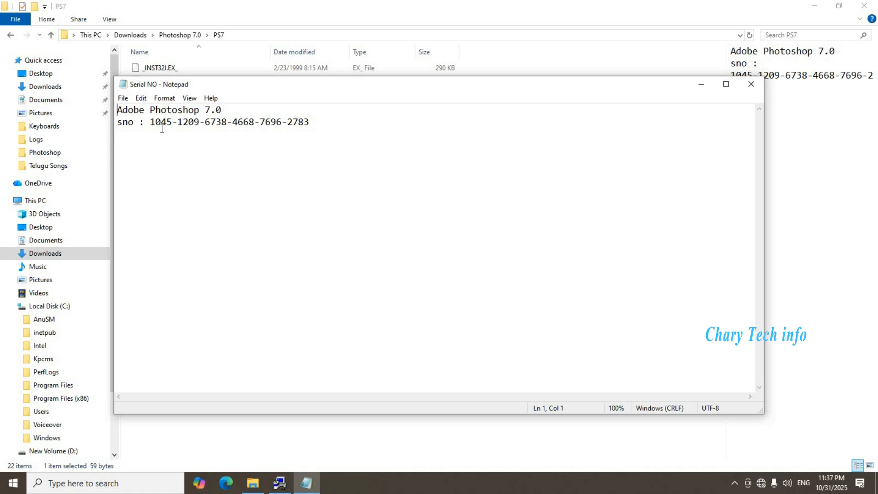
pyautogui.moveTo(159, 124)
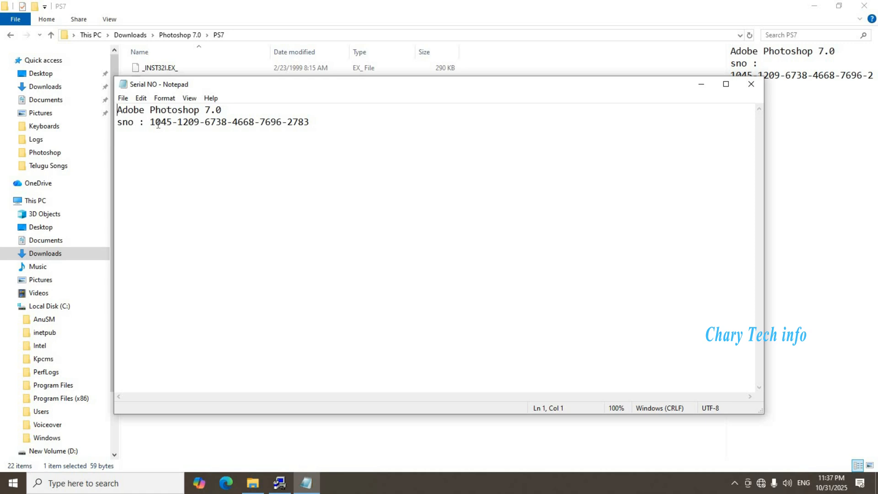
pyautogui.rightClick(160, 121)
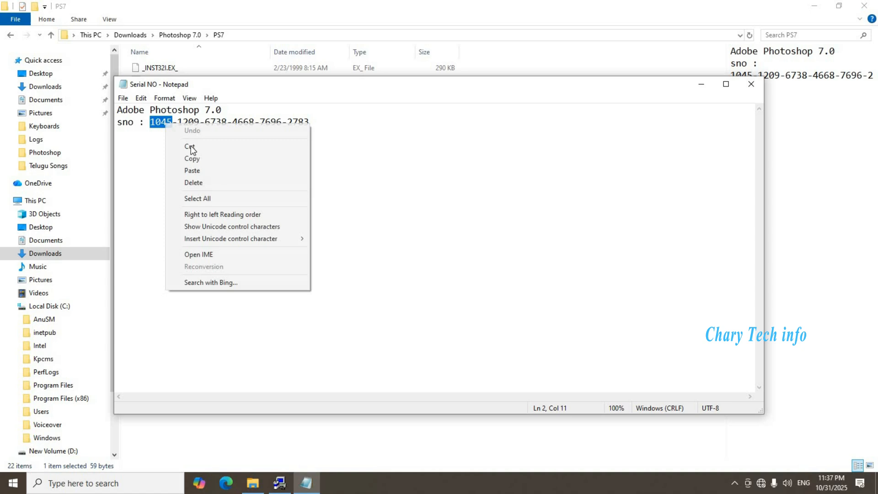
pyautogui.click(192, 159)
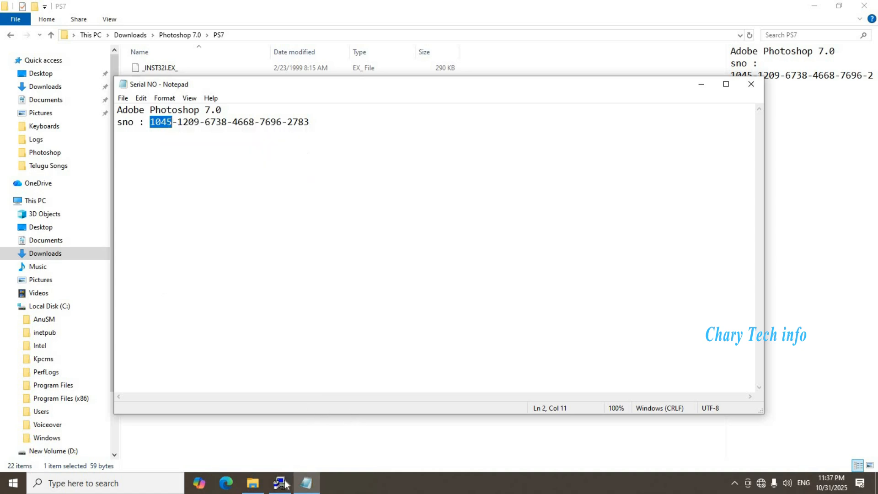
# Paste serial groups 1045 and 1209 into the first two Serial Number boxes
pyautogui.click(282, 483)
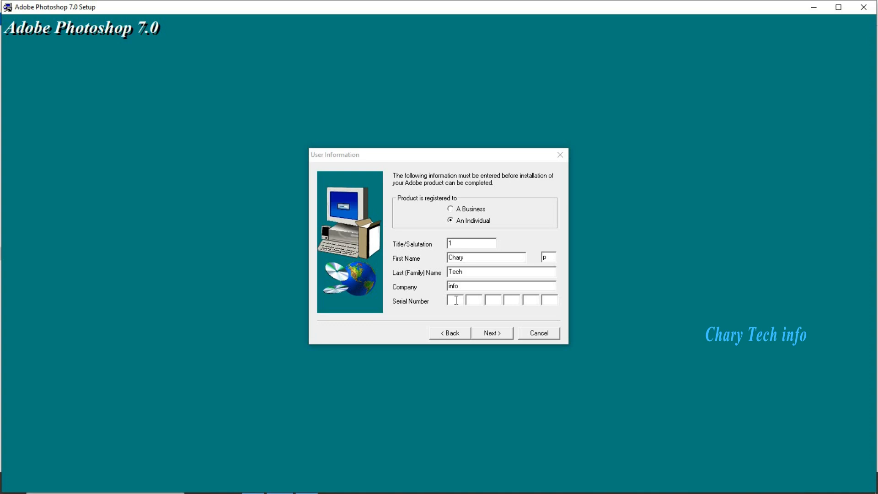
pyautogui.rightClick(455, 299)
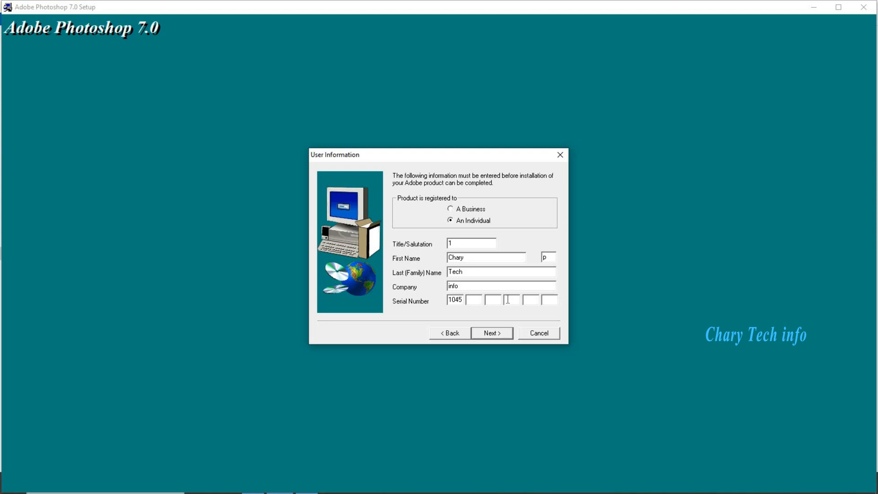
pyautogui.moveTo(680, 224)
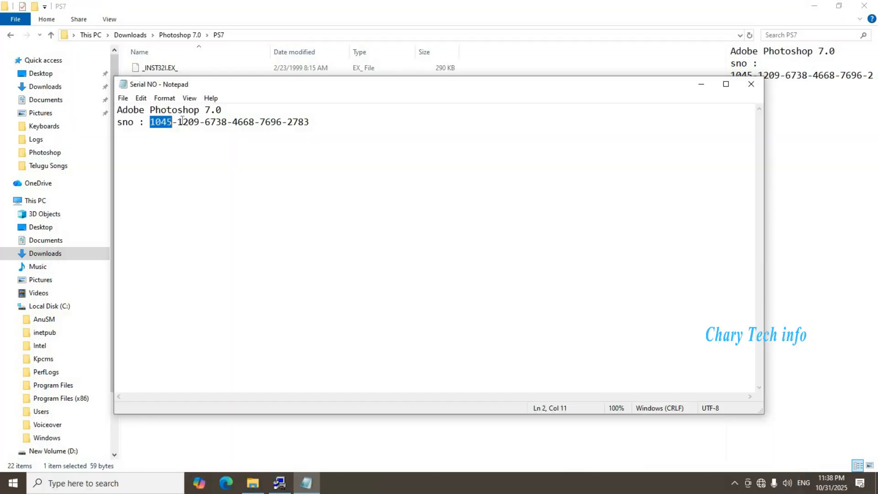
pyautogui.doubleClick(187, 121)
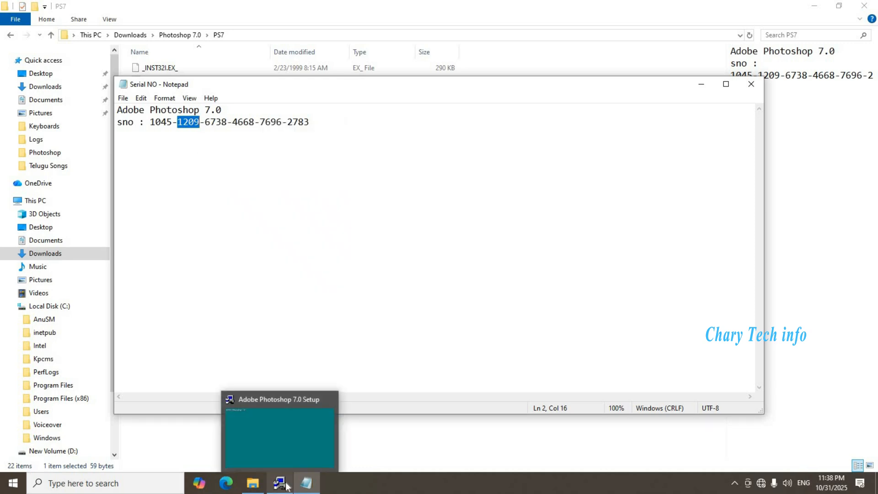
pyautogui.rightClick(473, 301)
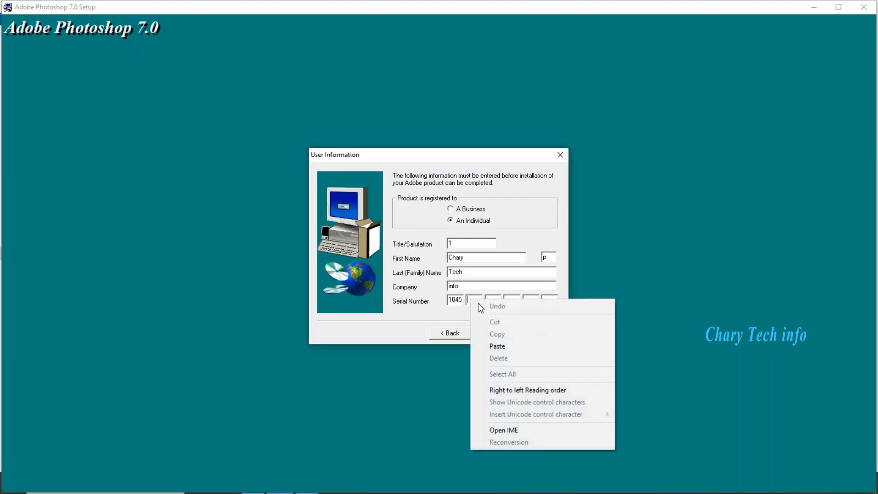
pyautogui.moveTo(497, 346)
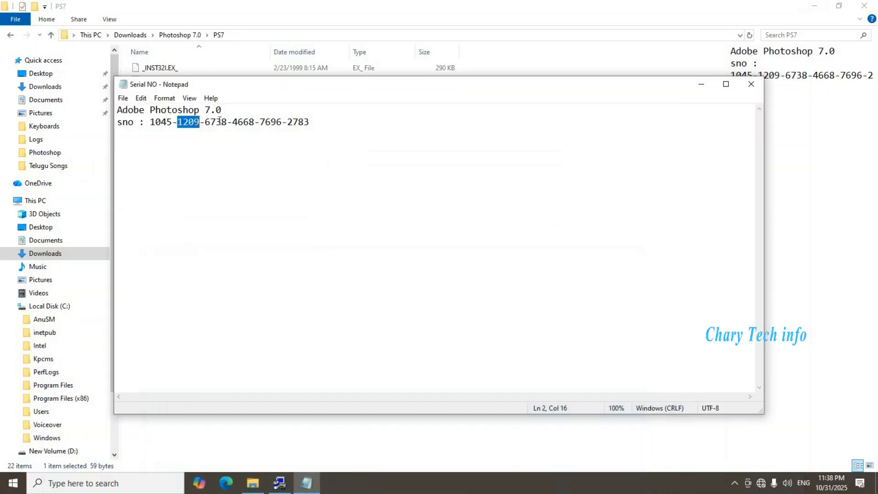
# Enter the remaining groups 6738, 4668, 7696 and 2783, then submit the serial
pyautogui.rightClick(215, 122)
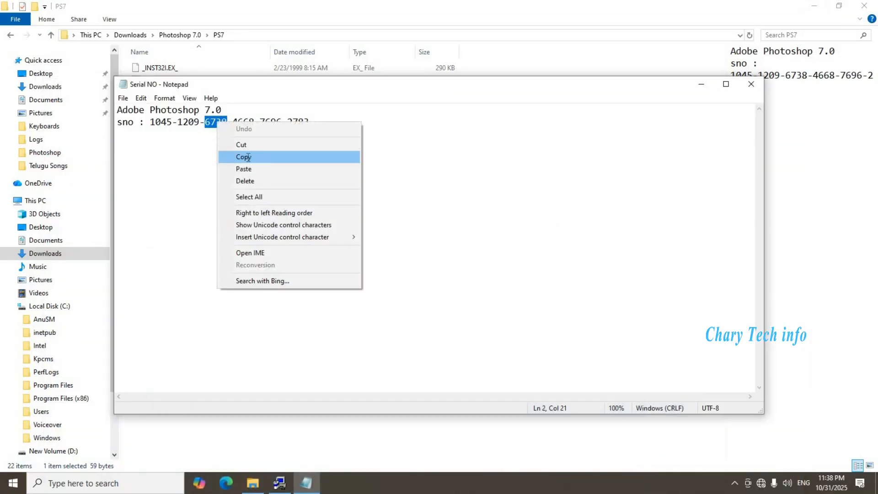
pyautogui.click(243, 156)
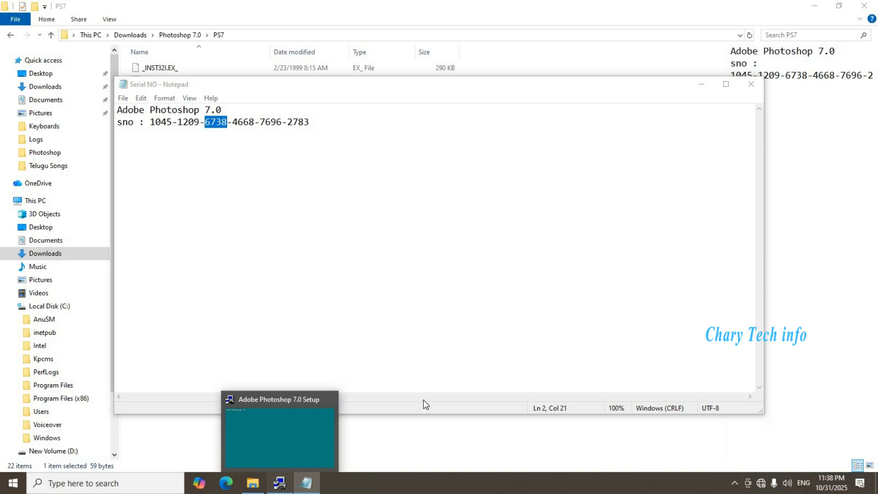
pyautogui.rightClick(493, 300)
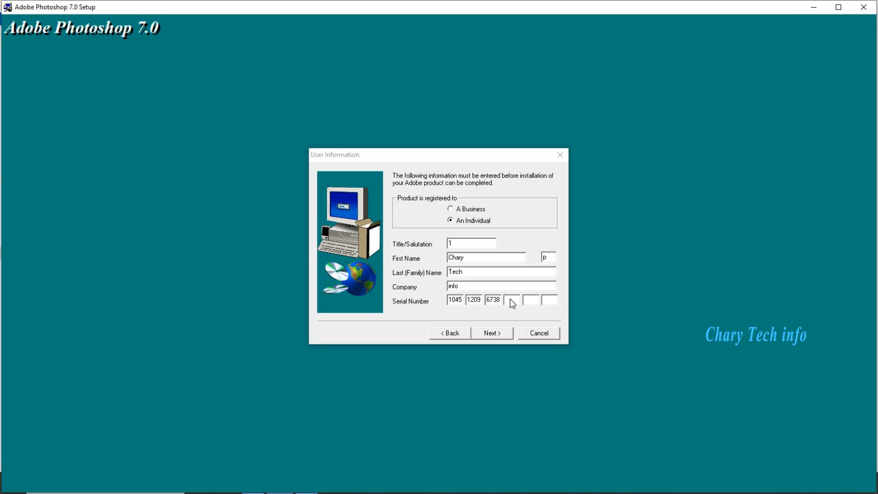
pyautogui.write('4668')
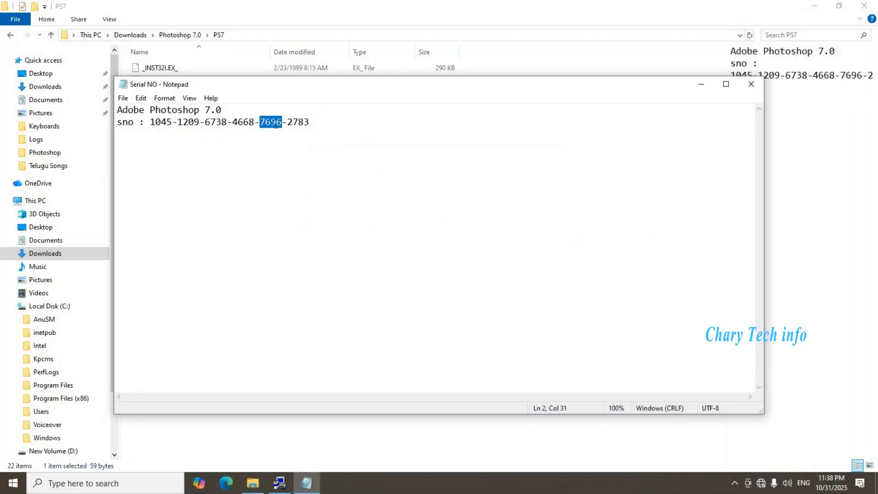
pyautogui.rightClick(274, 123)
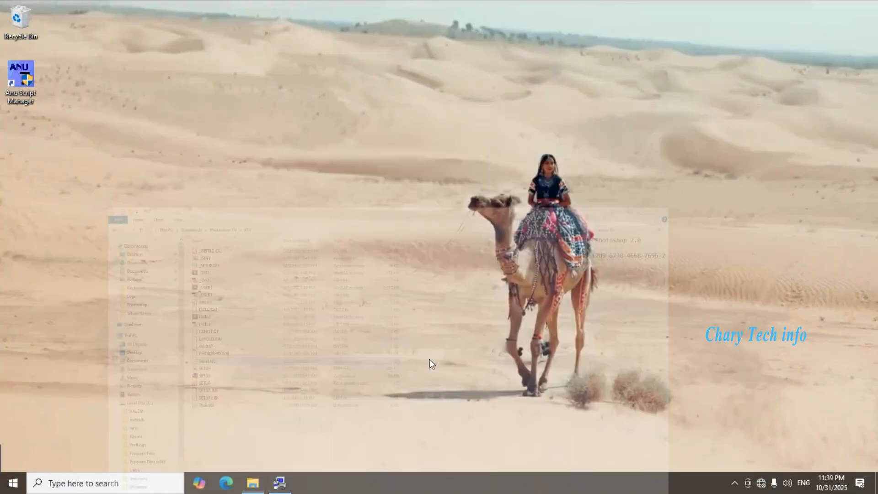
pyautogui.rightClick(546, 301)
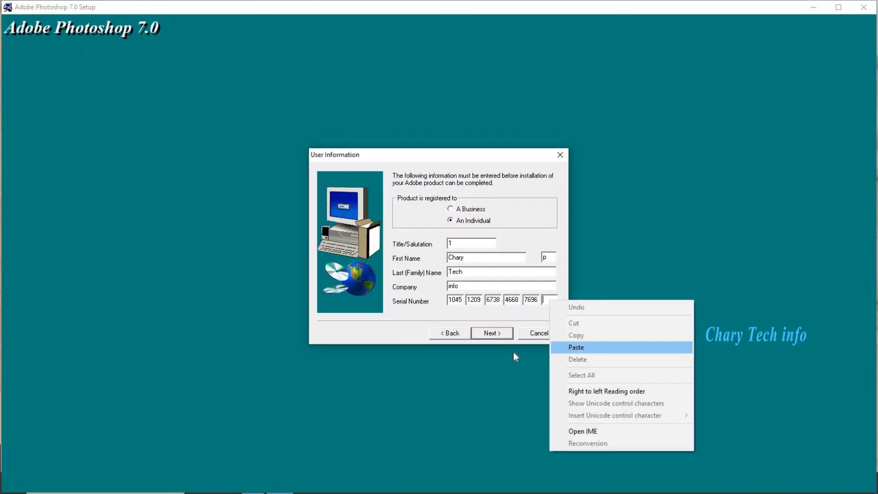
pyautogui.click(575, 347)
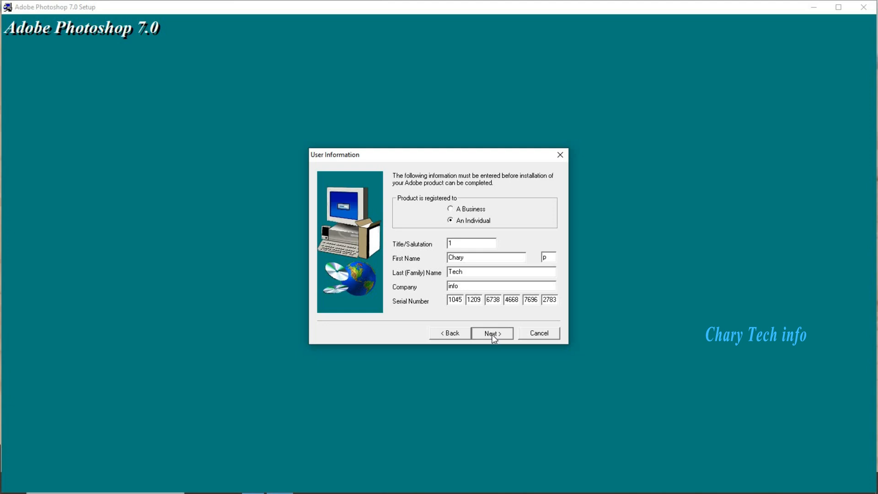
pyautogui.click(491, 332)
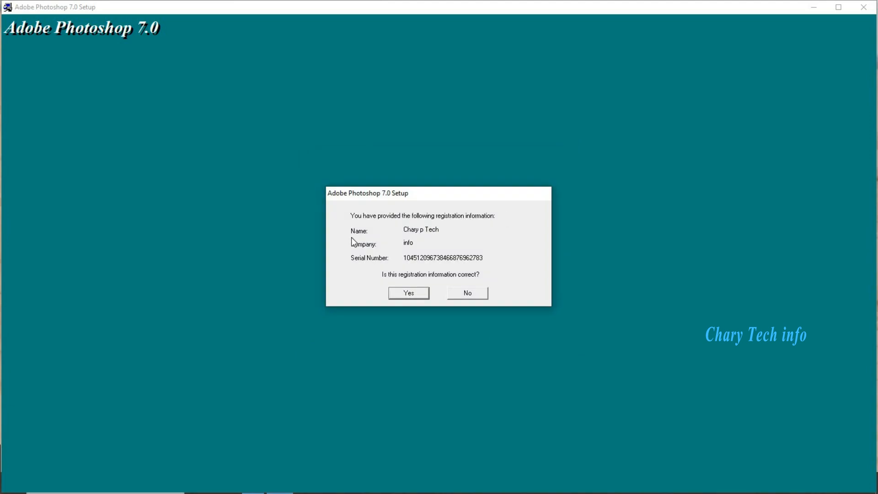
pyautogui.moveTo(421, 237)
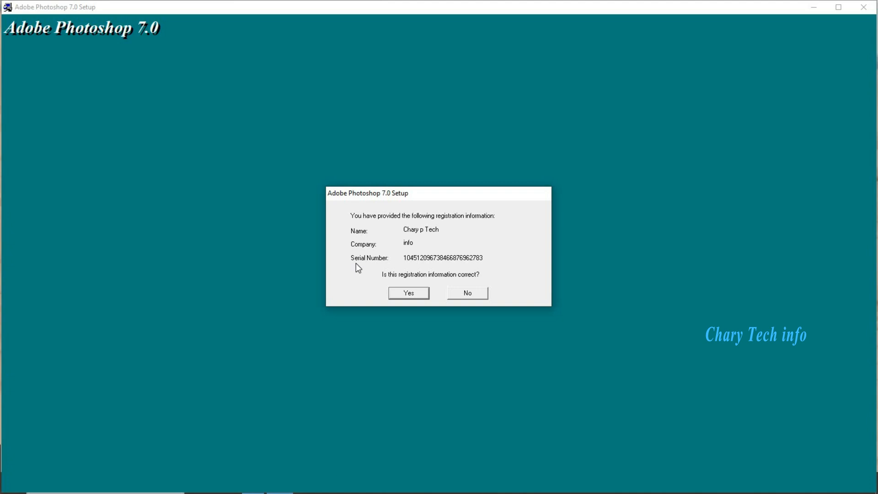
pyautogui.moveTo(480, 261)
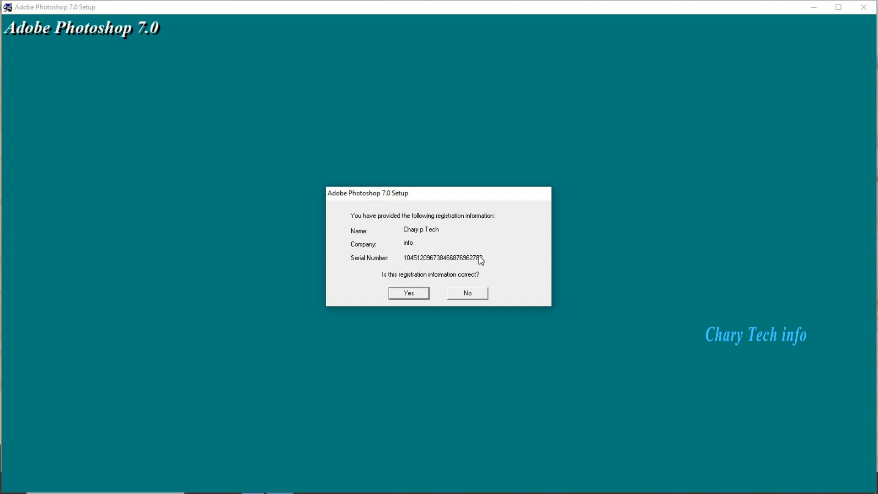
pyautogui.moveTo(461, 252)
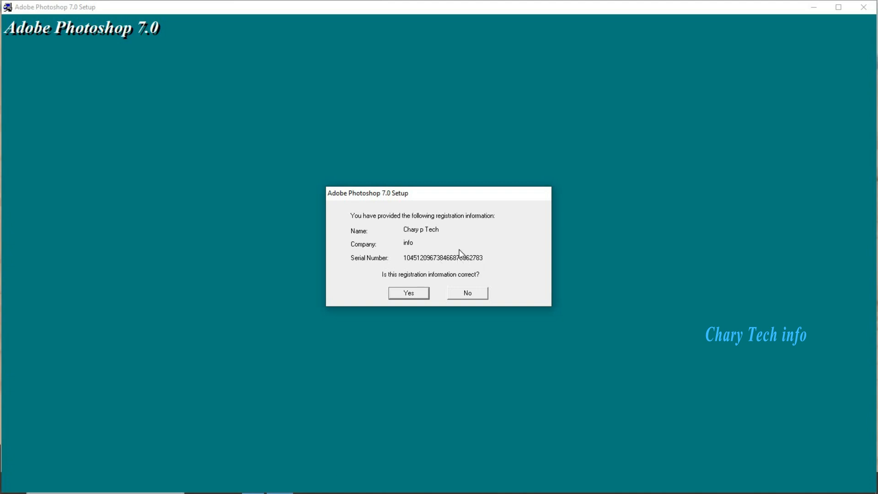
# Confirm the shown name, company and serial number are correct
pyautogui.click(408, 293)
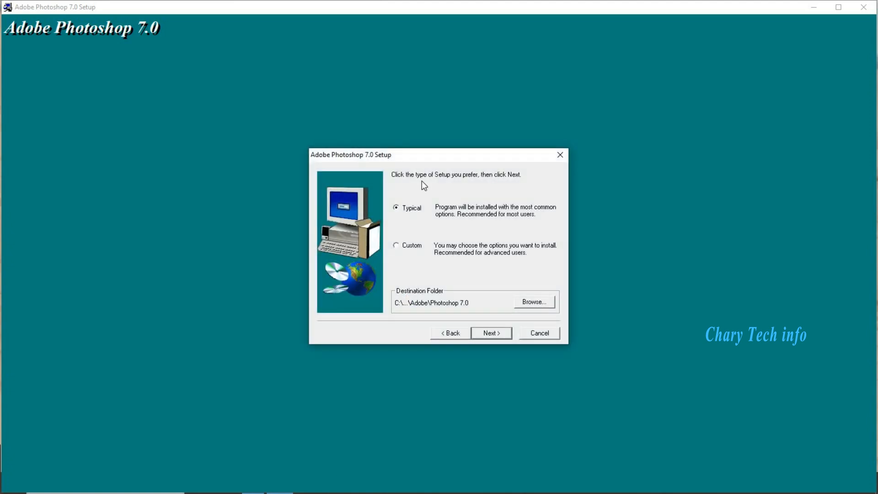
pyautogui.moveTo(466, 183)
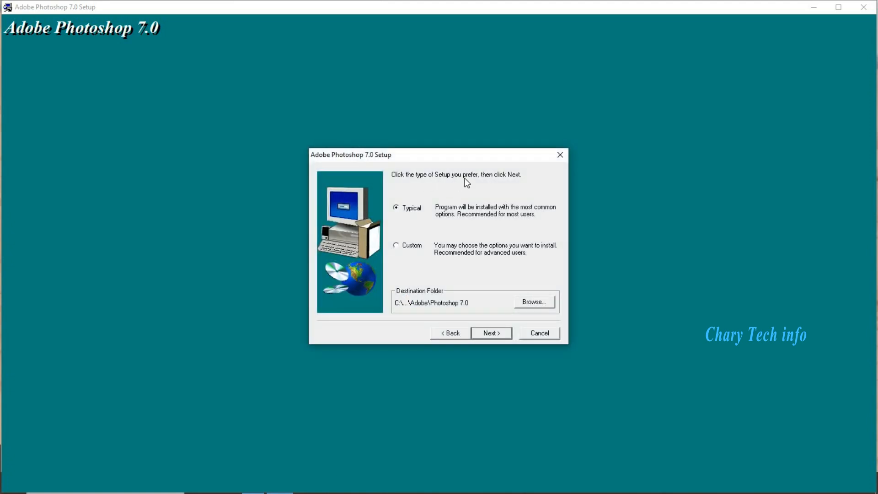
pyautogui.moveTo(510, 184)
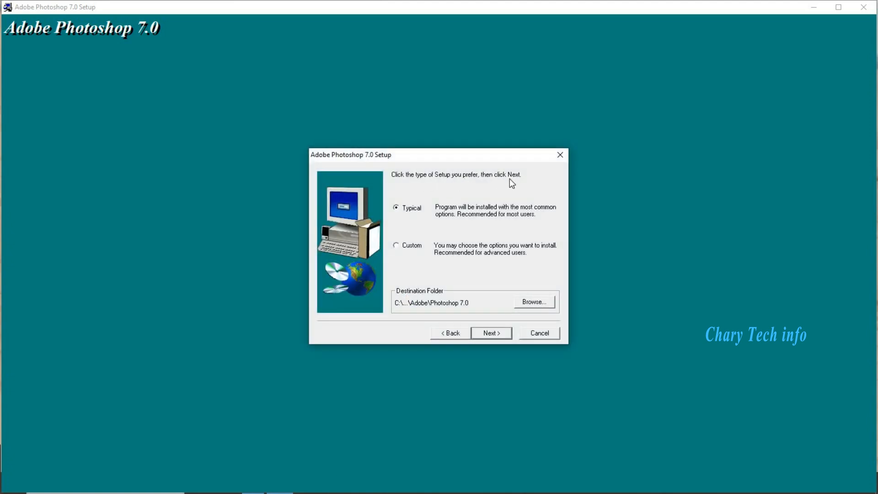
pyautogui.moveTo(425, 219)
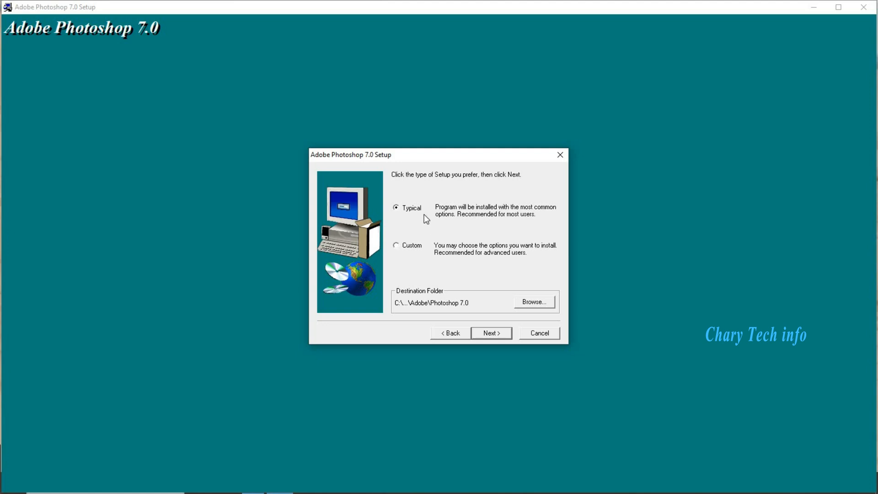
pyautogui.moveTo(414, 219)
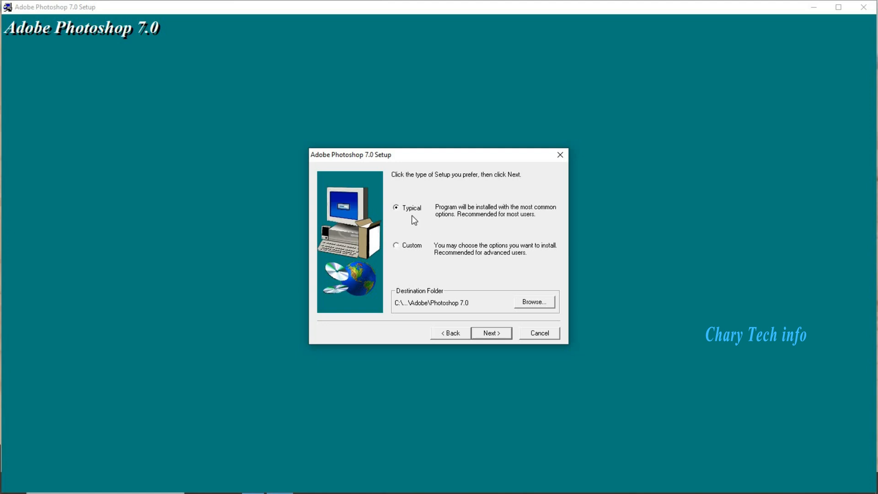
pyautogui.moveTo(444, 243)
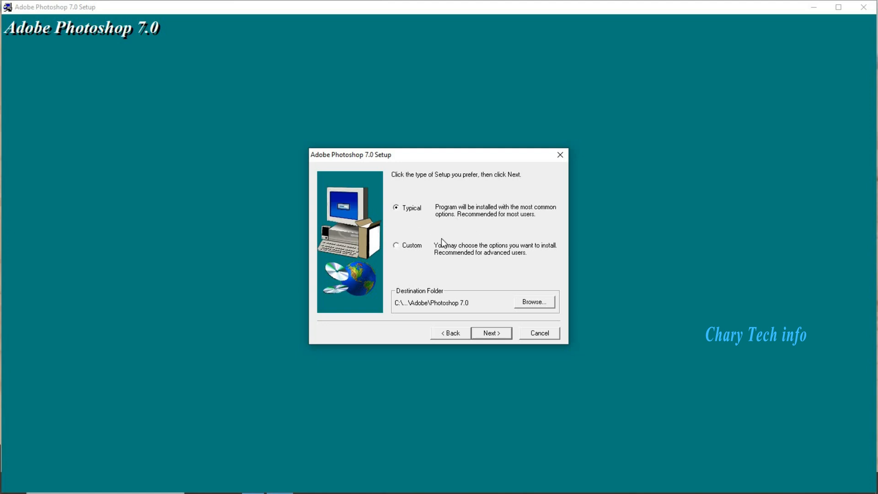
pyautogui.moveTo(442, 297)
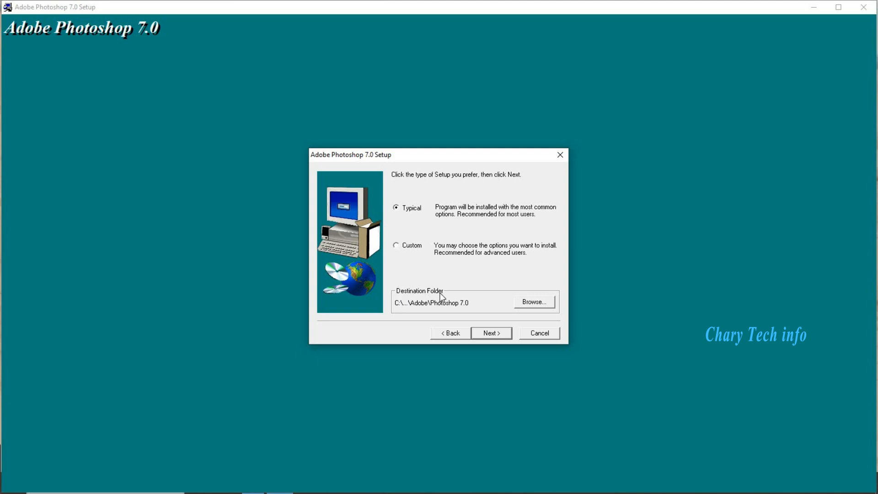
pyautogui.moveTo(413, 315)
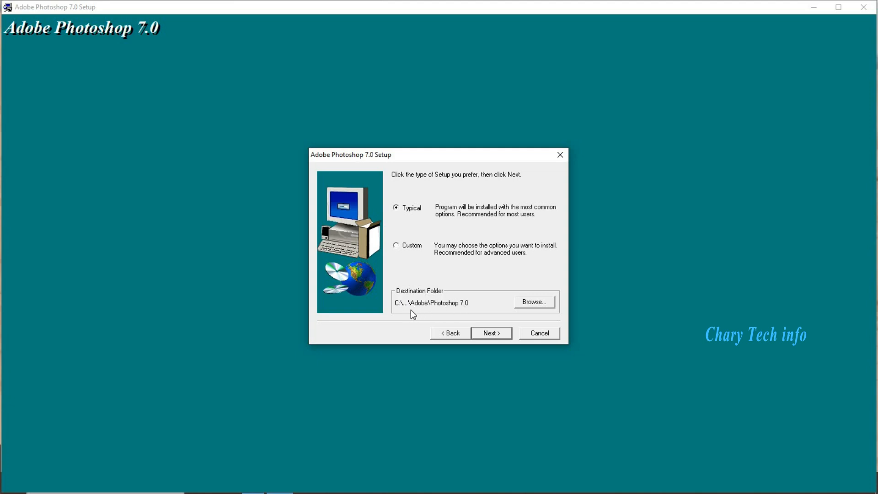
pyautogui.moveTo(424, 312)
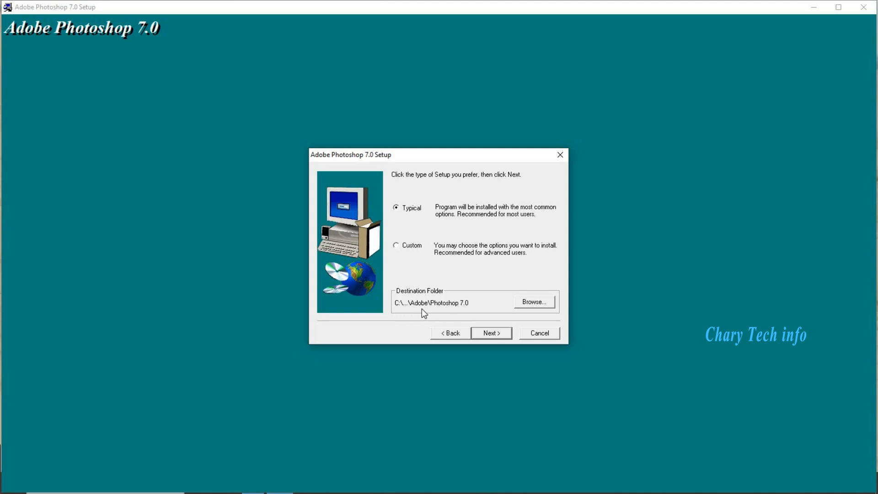
pyautogui.moveTo(440, 312)
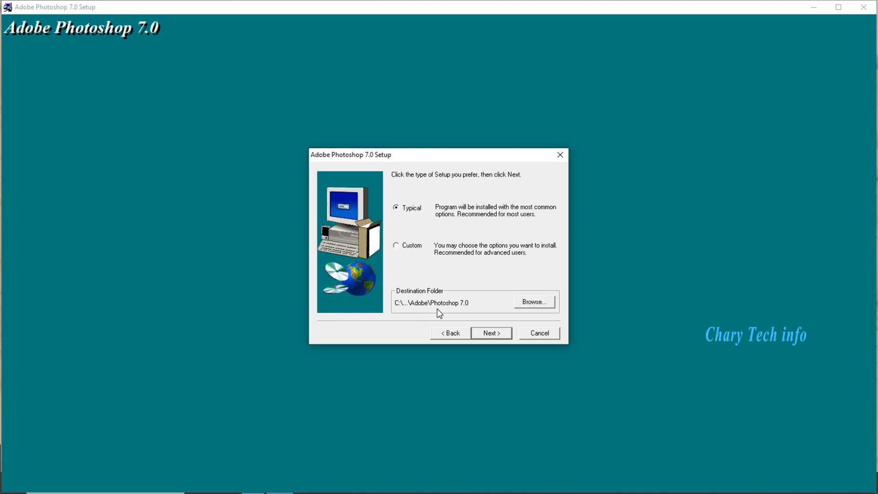
pyautogui.moveTo(476, 311)
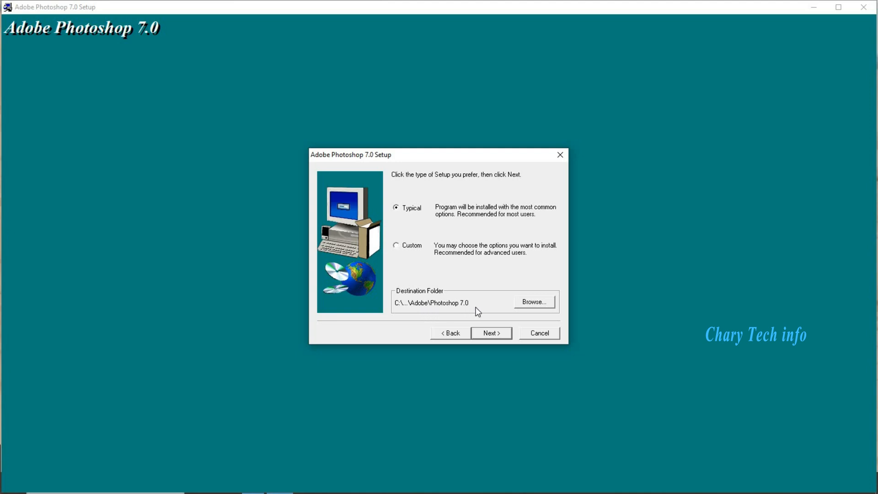
pyautogui.moveTo(510, 311)
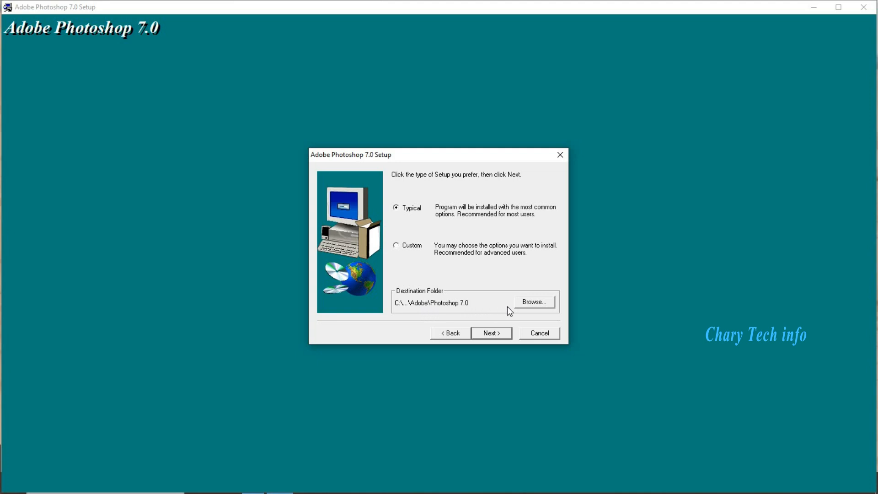
pyautogui.moveTo(531, 311)
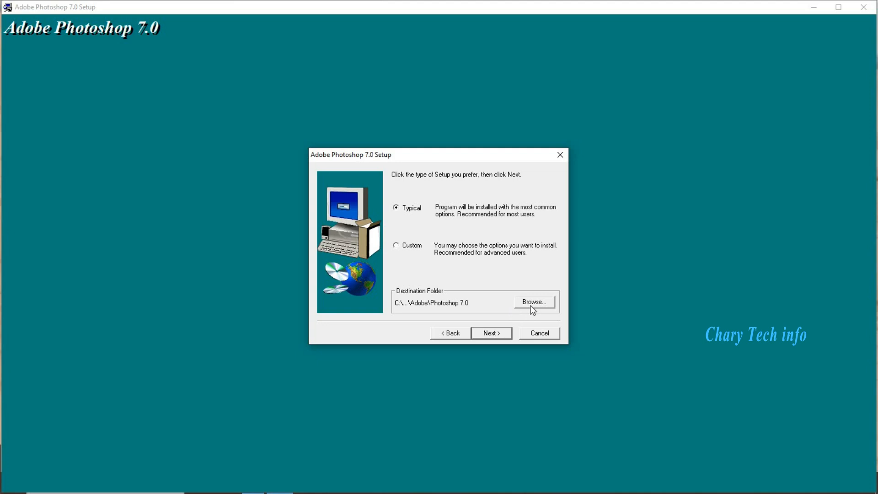
pyautogui.moveTo(535, 309)
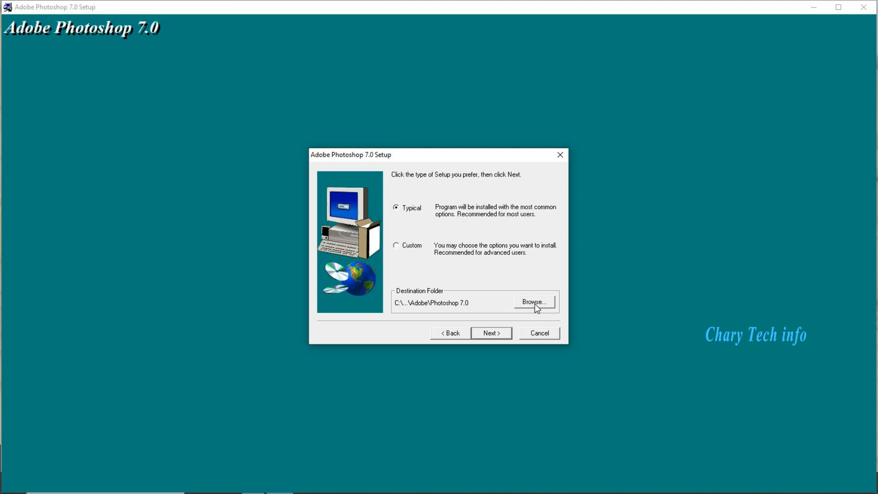
pyautogui.moveTo(503, 306)
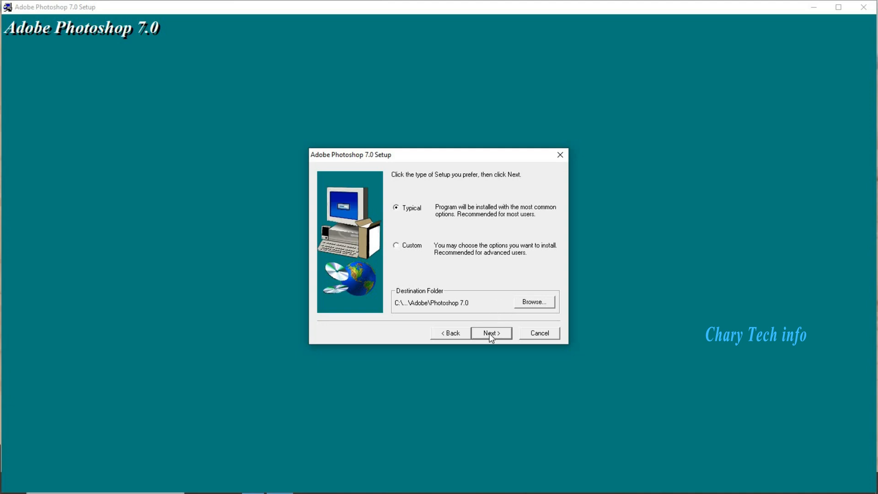
# Continue with Typical setup and scroll through the default file-type associations
pyautogui.click(491, 333)
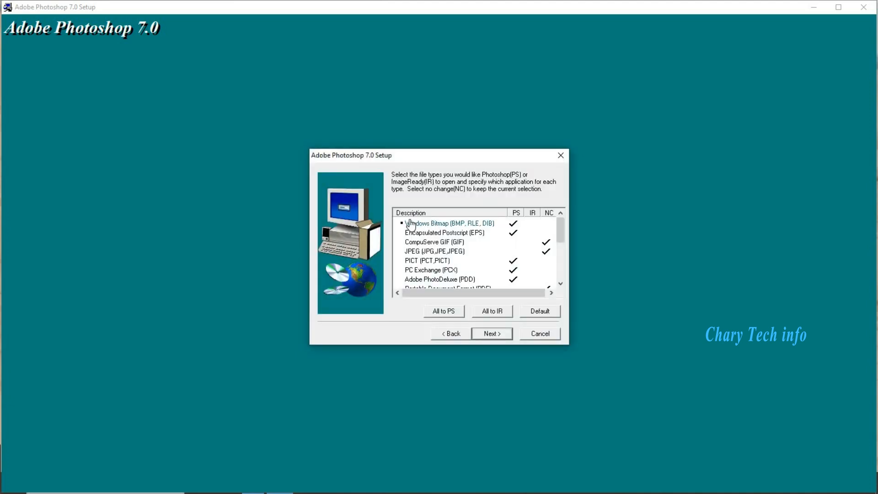
pyautogui.scroll(-3)
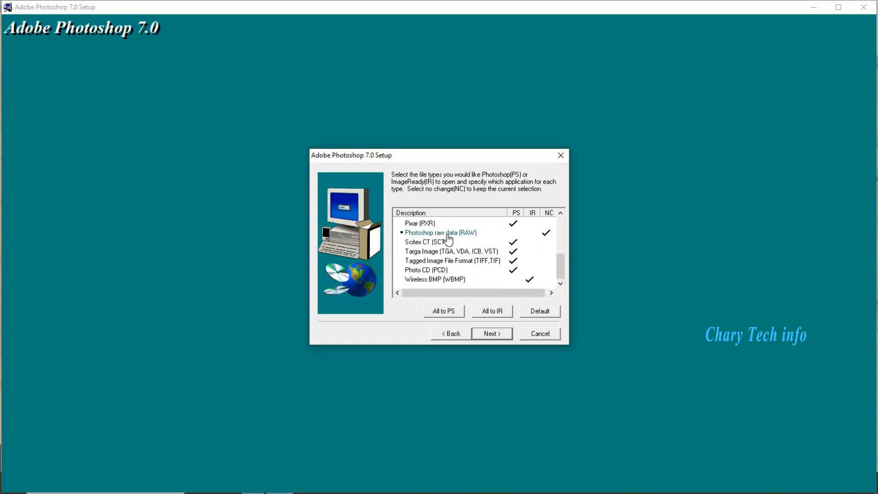
pyautogui.scroll(-3)
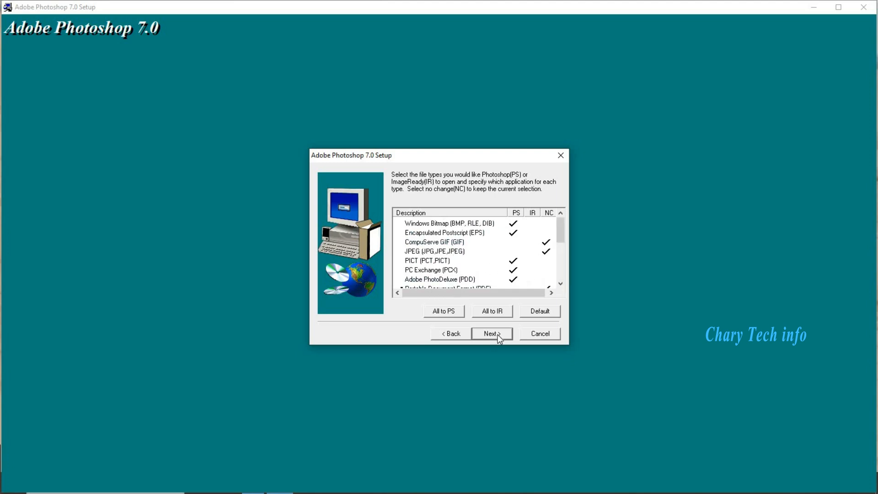
# Move past file associations to the Current Settings summary page
pyautogui.click(491, 333)
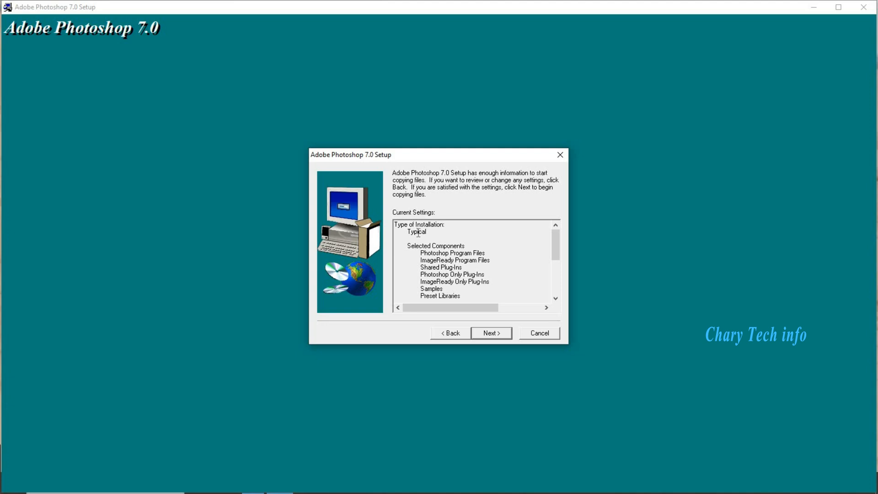
pyautogui.moveTo(477, 251)
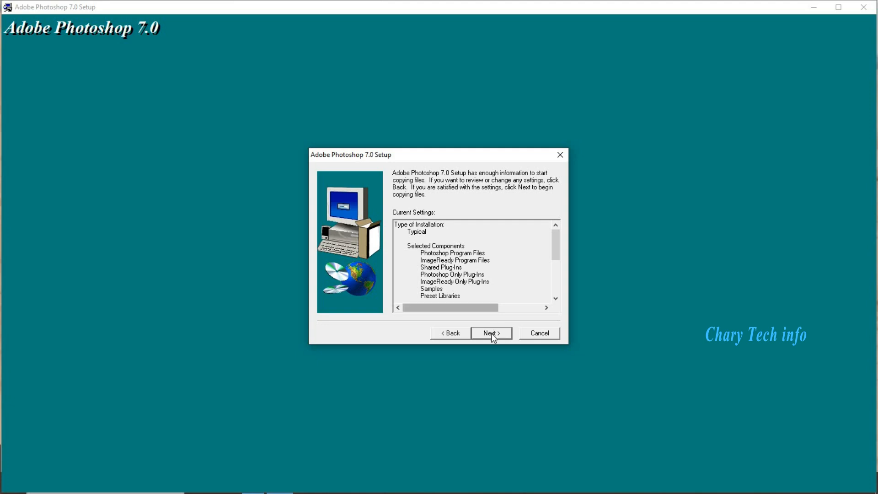
# Begin copying the Photoshop and ImageReady program files from the summary page
pyautogui.click(490, 333)
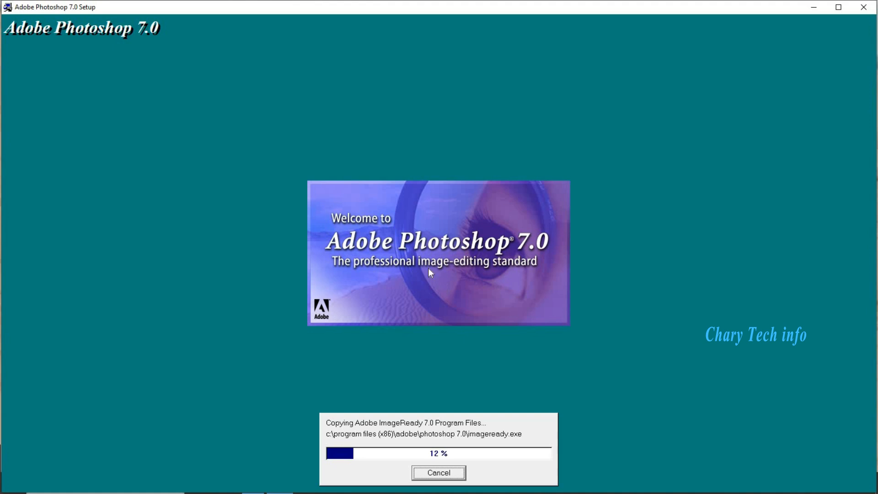
pyautogui.moveTo(486, 348)
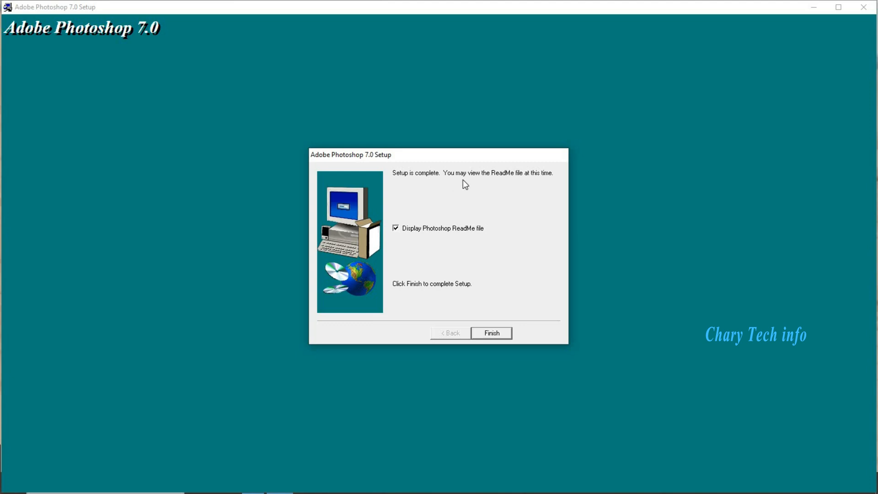
pyautogui.moveTo(492, 181)
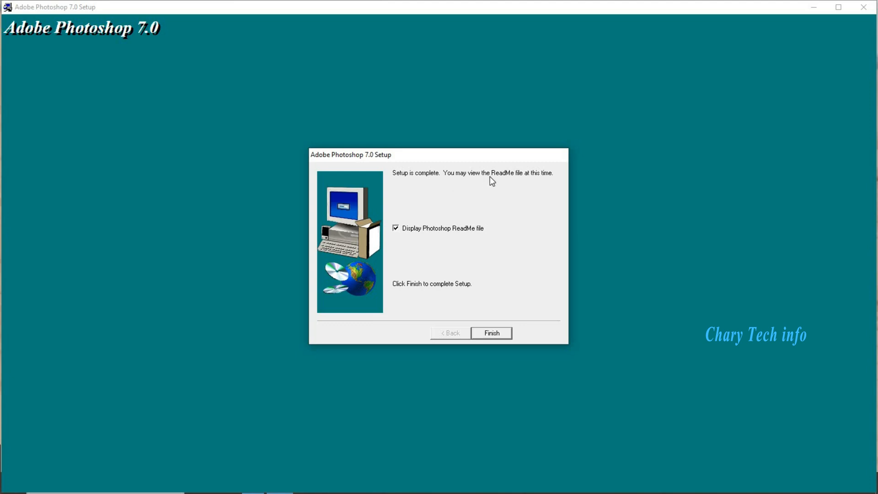
pyautogui.moveTo(546, 182)
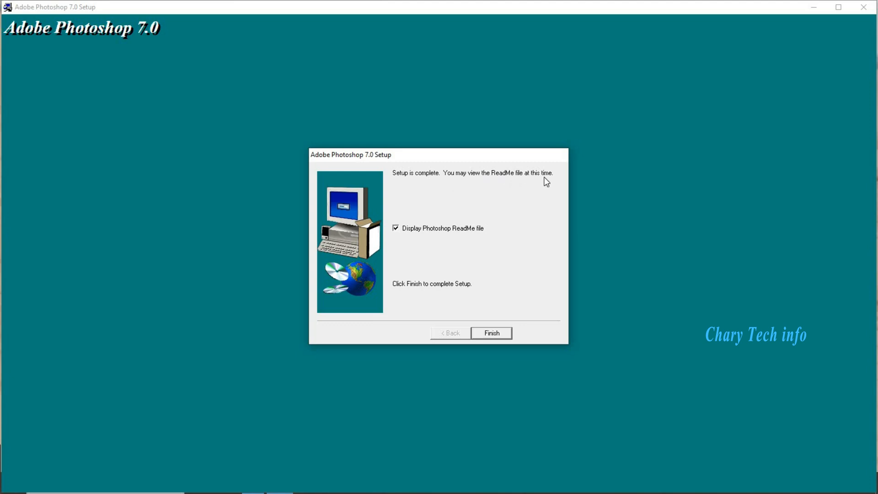
pyautogui.moveTo(471, 202)
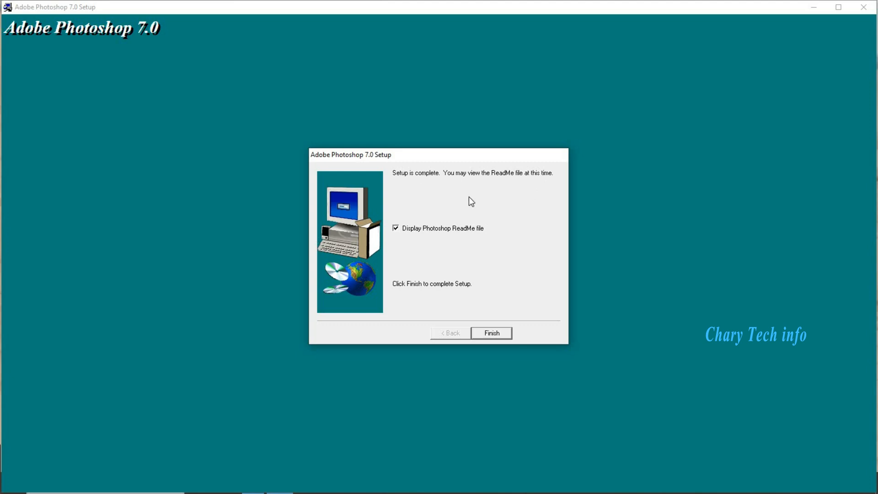
pyautogui.moveTo(490, 208)
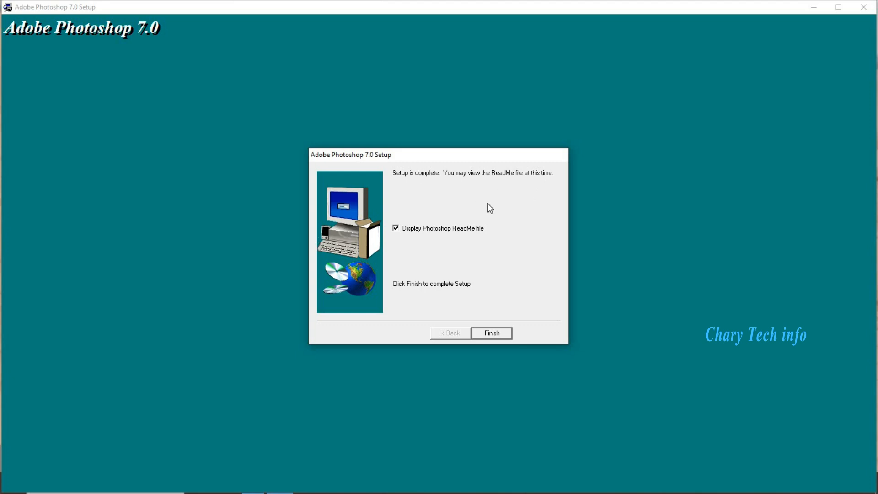
pyautogui.moveTo(418, 237)
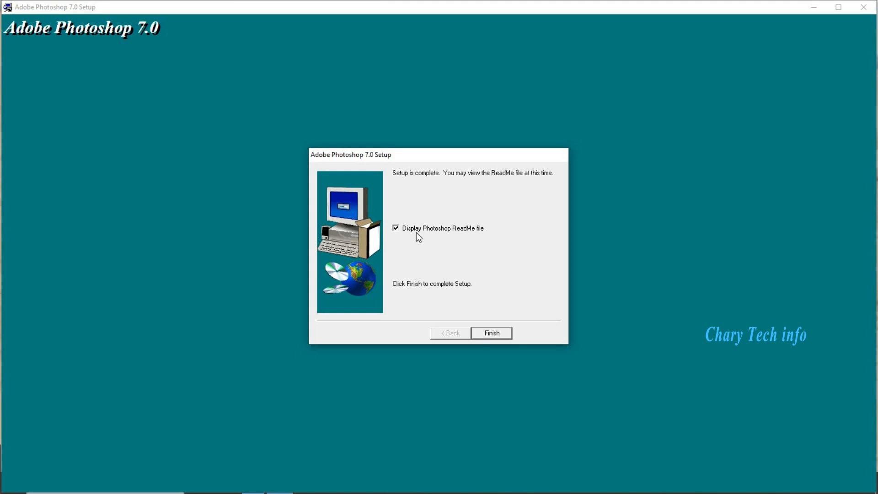
pyautogui.moveTo(424, 236)
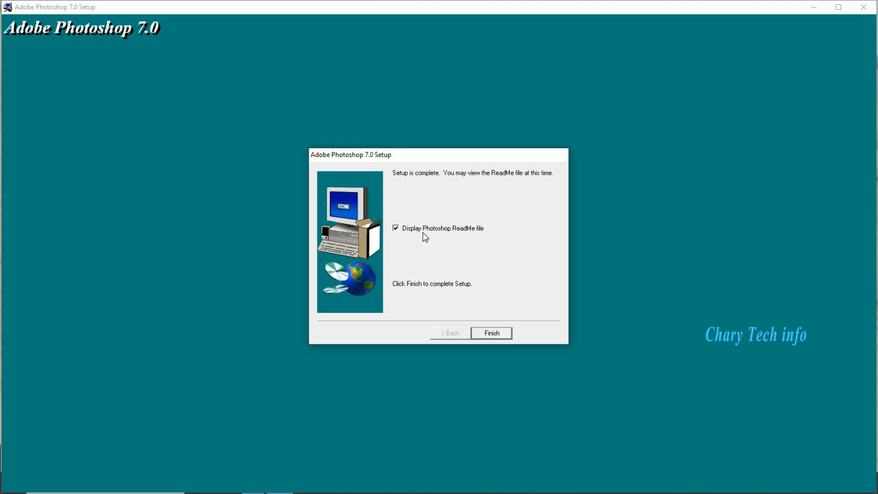
pyautogui.moveTo(397, 238)
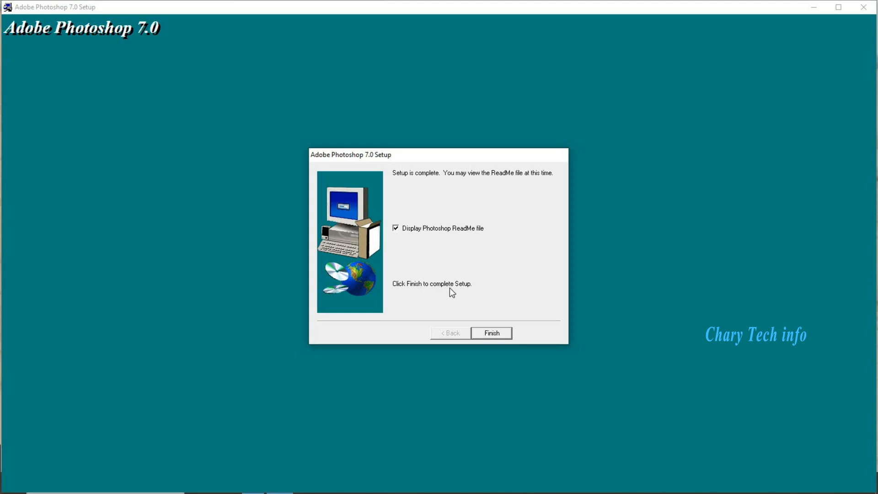
# Finish setup with 'Display Photoshop ReadMe file' left checked
pyautogui.click(490, 332)
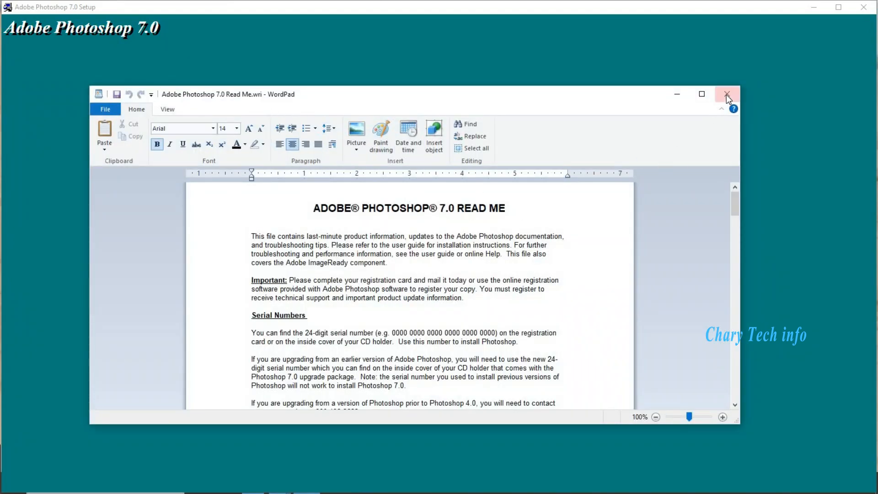
# Close the WordPad Photoshop 7.0 ReadMe and acknowledge the setup's thank-you Information message
pyautogui.click(726, 94)
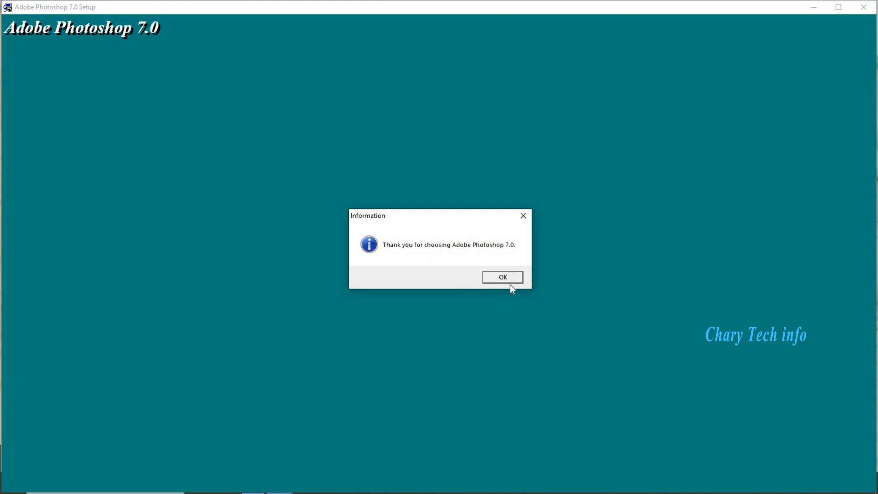
pyautogui.click(502, 277)
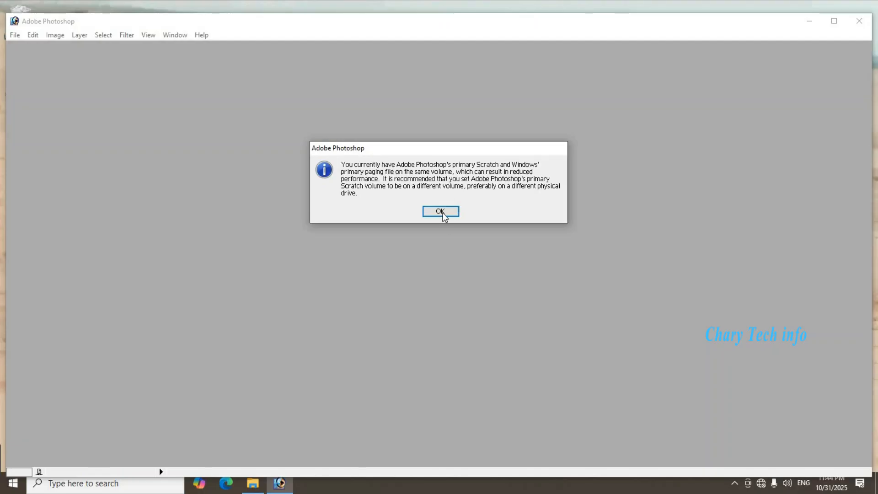
# Acknowledge the scratch warning, disable future registration prompts, and decline changing colour settings
pyautogui.click(440, 212)
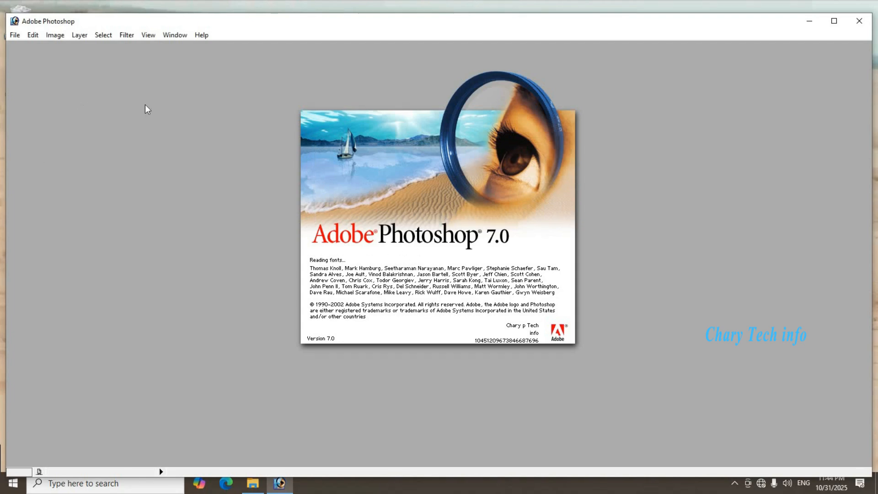
pyautogui.moveTo(298, 215)
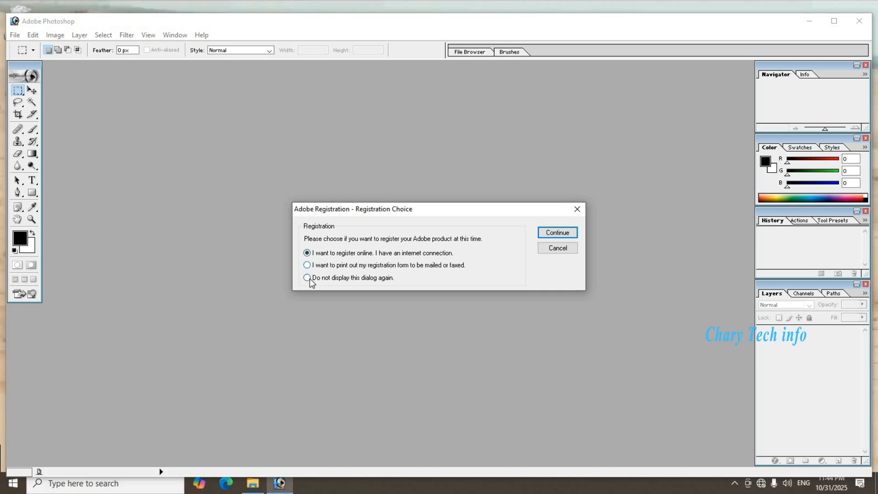
pyautogui.click(306, 277)
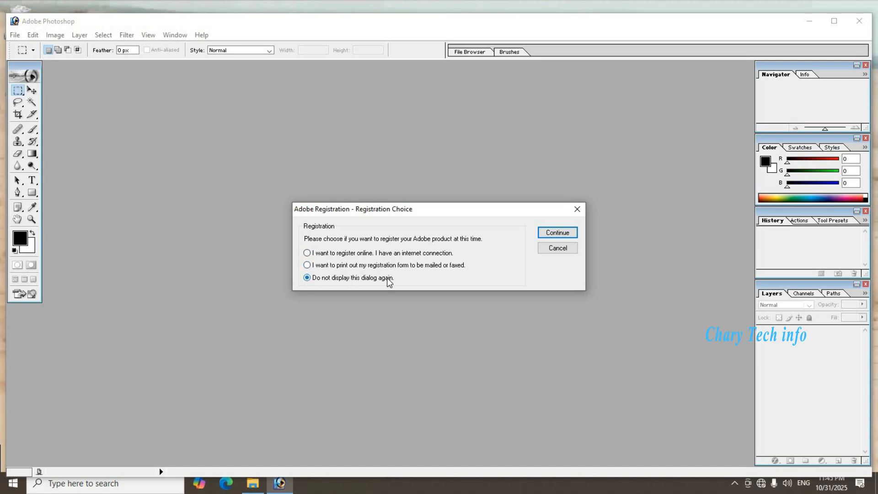
pyautogui.moveTo(556, 233)
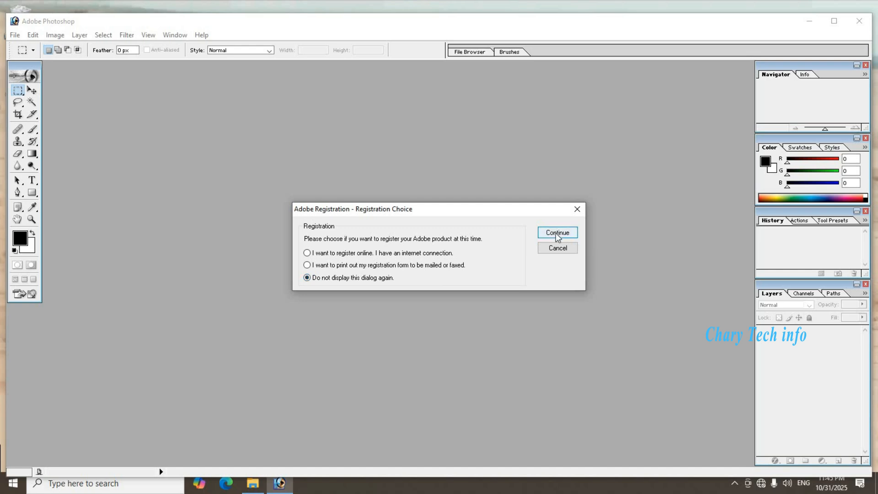
pyautogui.click(556, 232)
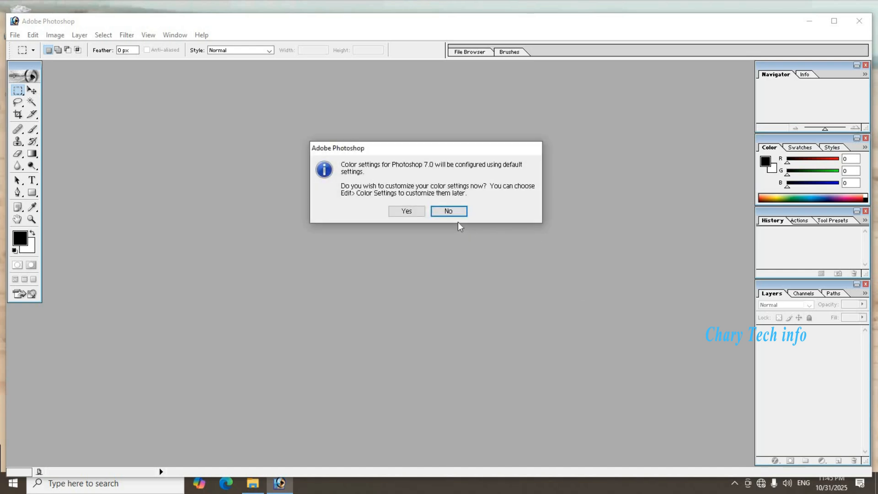
pyautogui.click(447, 211)
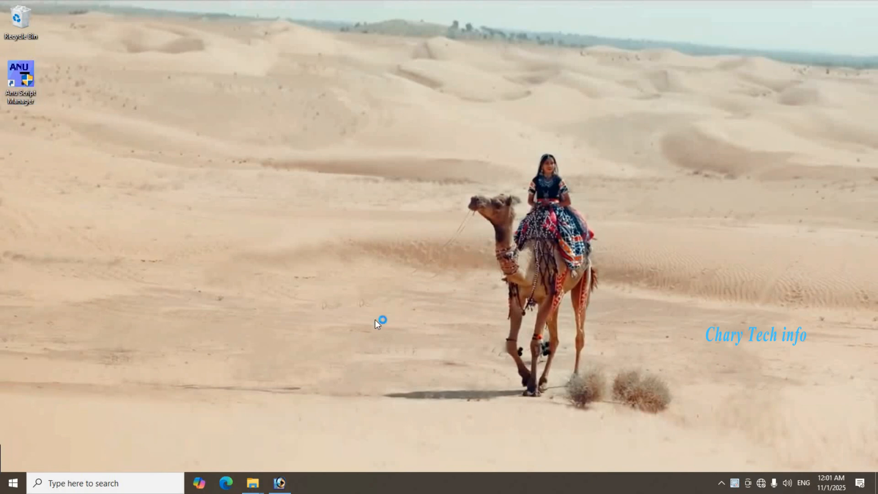
# Start ANU Script Manager 7.0 from its desktop shortcut, keeping Telugu and the Apple keyboard
pyautogui.doubleClick(20, 78)
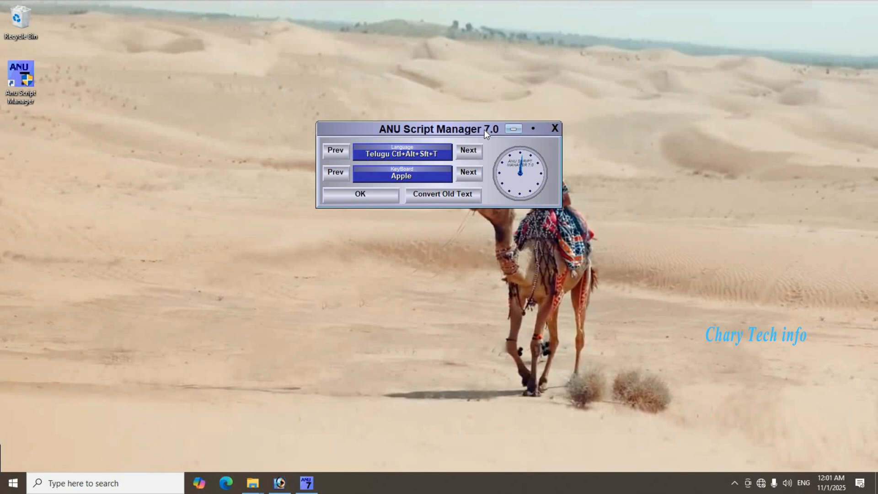
pyautogui.moveTo(421, 159)
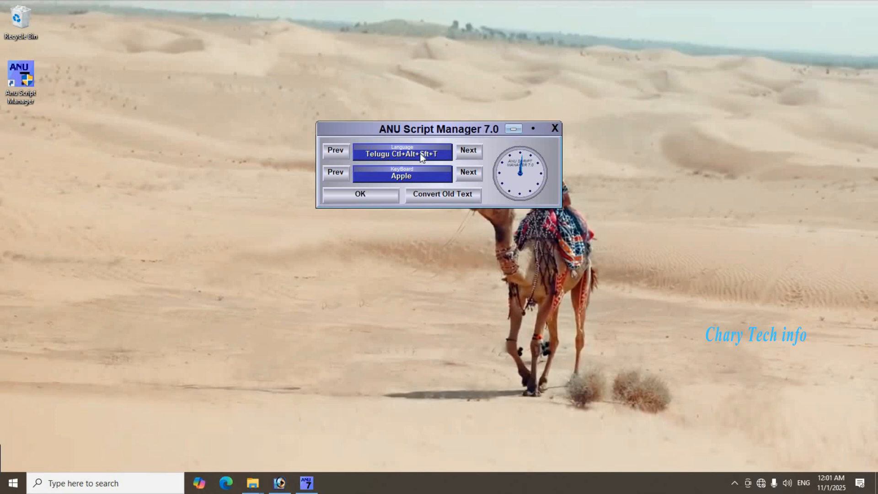
pyautogui.moveTo(375, 184)
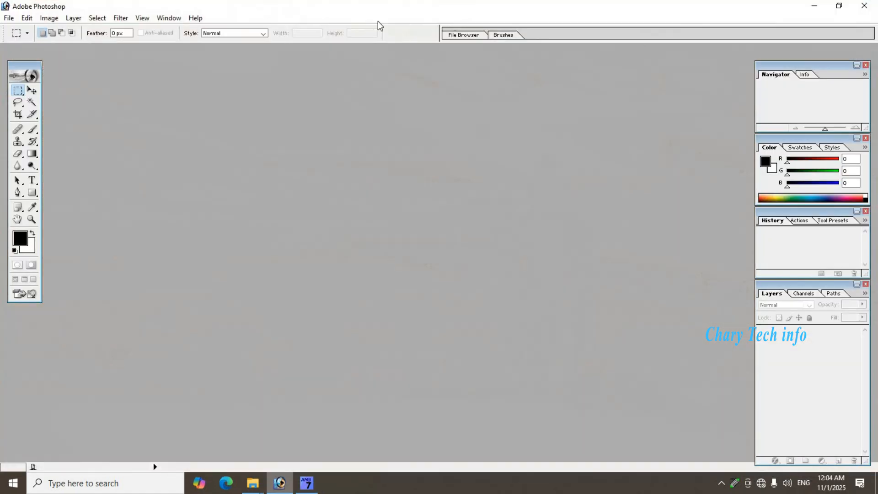
# Open IMG_20251030_121800441 from Pictures and select the Type tool
pyautogui.click(8, 17)
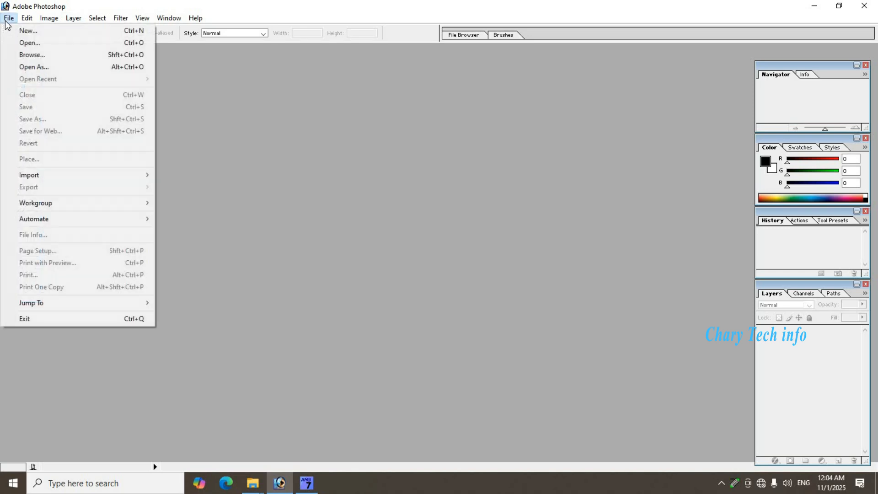
pyautogui.click(29, 43)
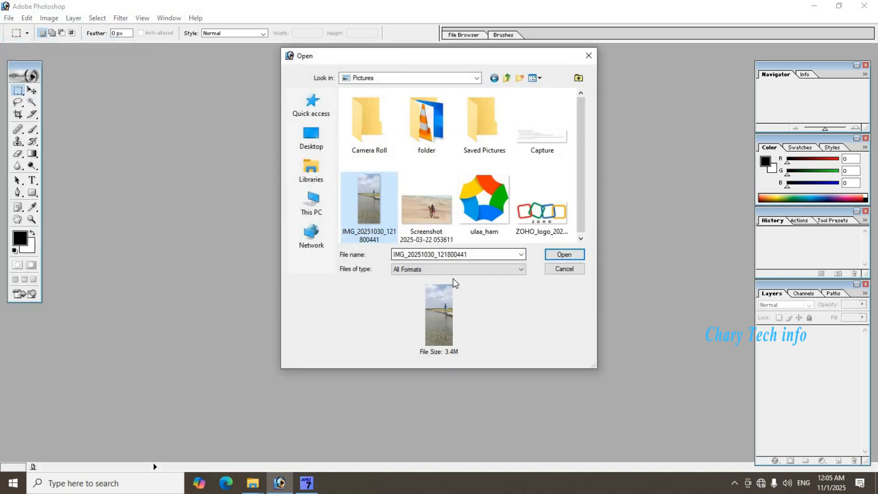
pyautogui.click(564, 254)
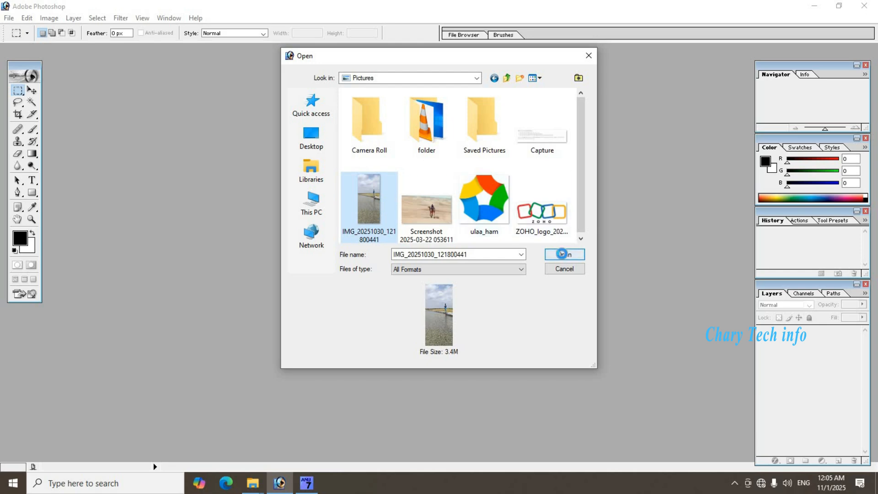
pyautogui.click(563, 254)
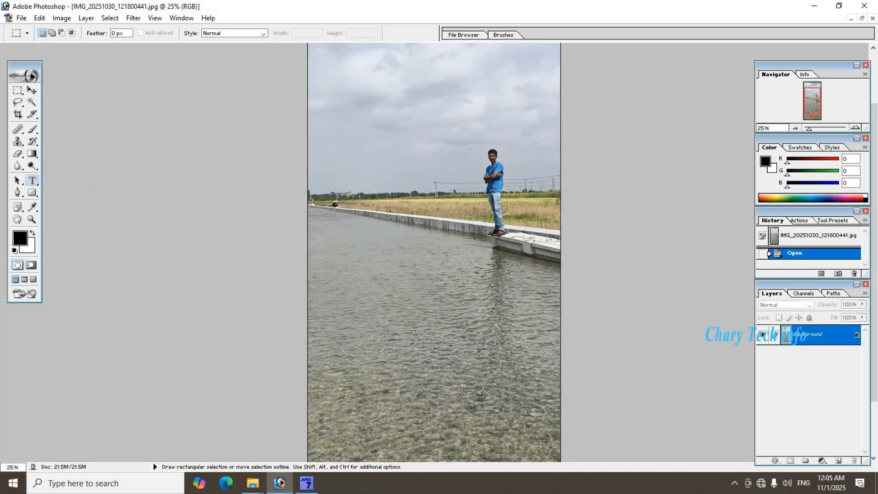
pyautogui.click(32, 180)
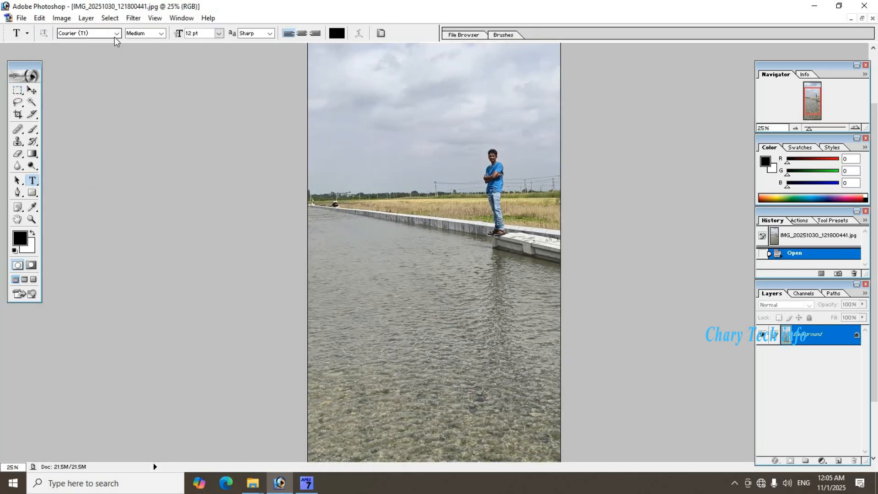